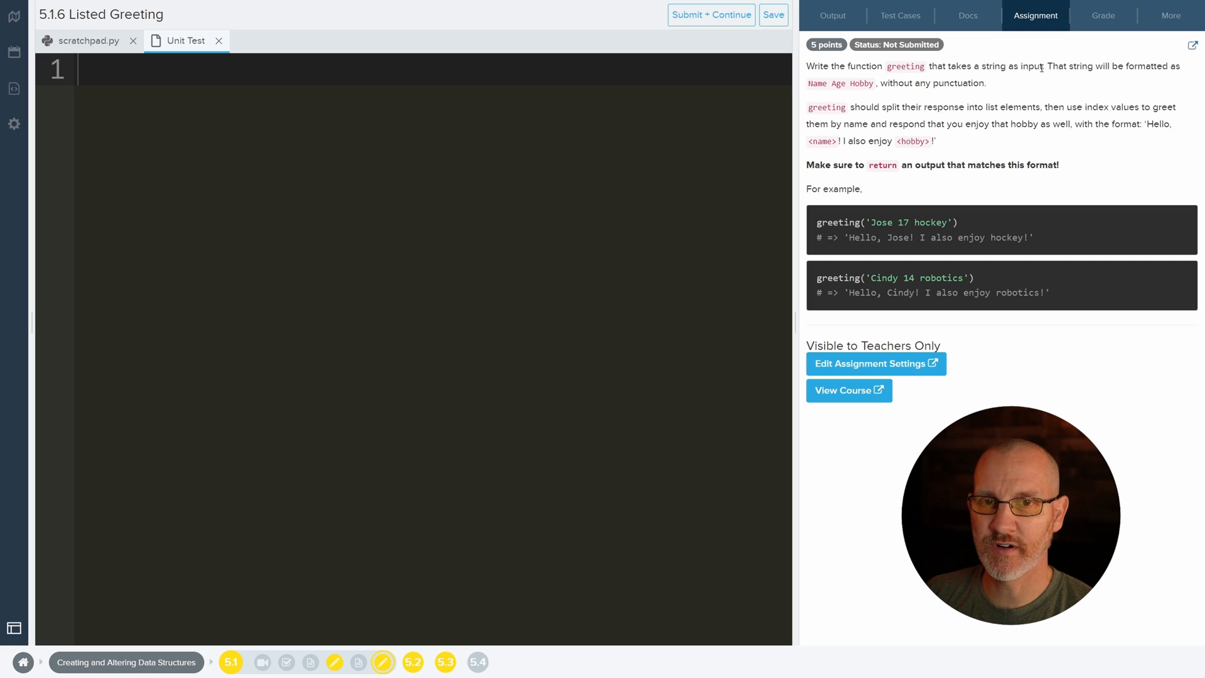
- Widen the file sidebar listing scratchpad.py and Unit Test, then place the cursor in empty scratchpad.py
double_click(1011, 66)
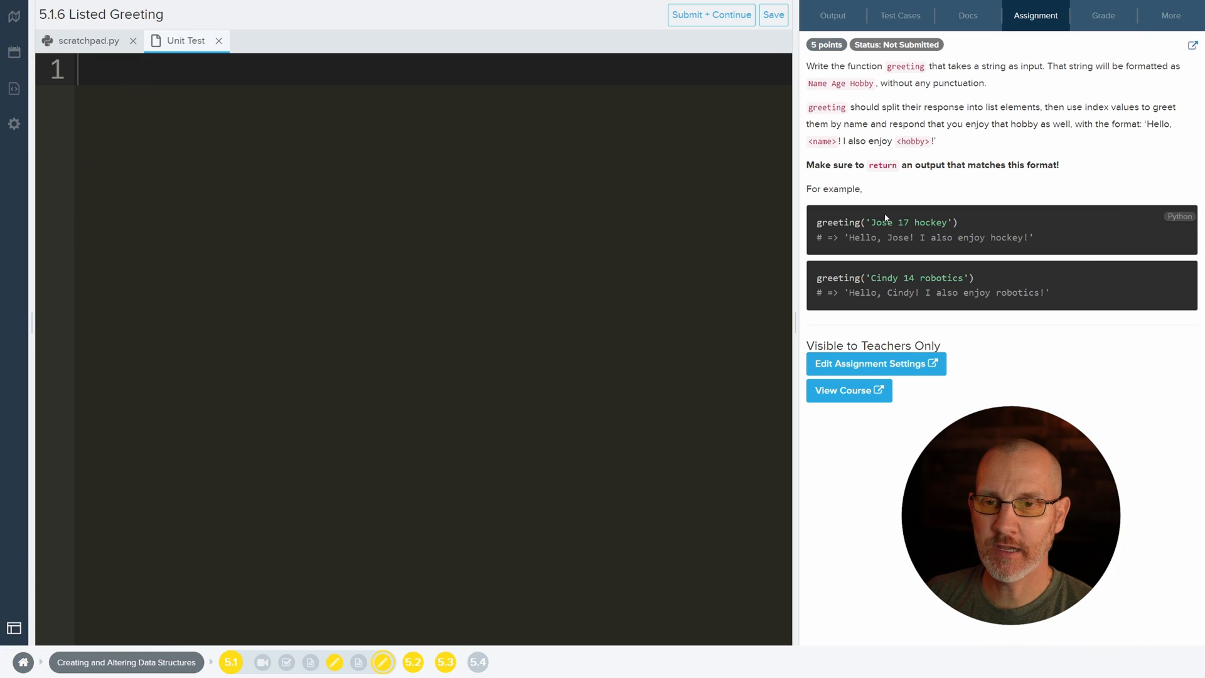
double_click(904, 222)
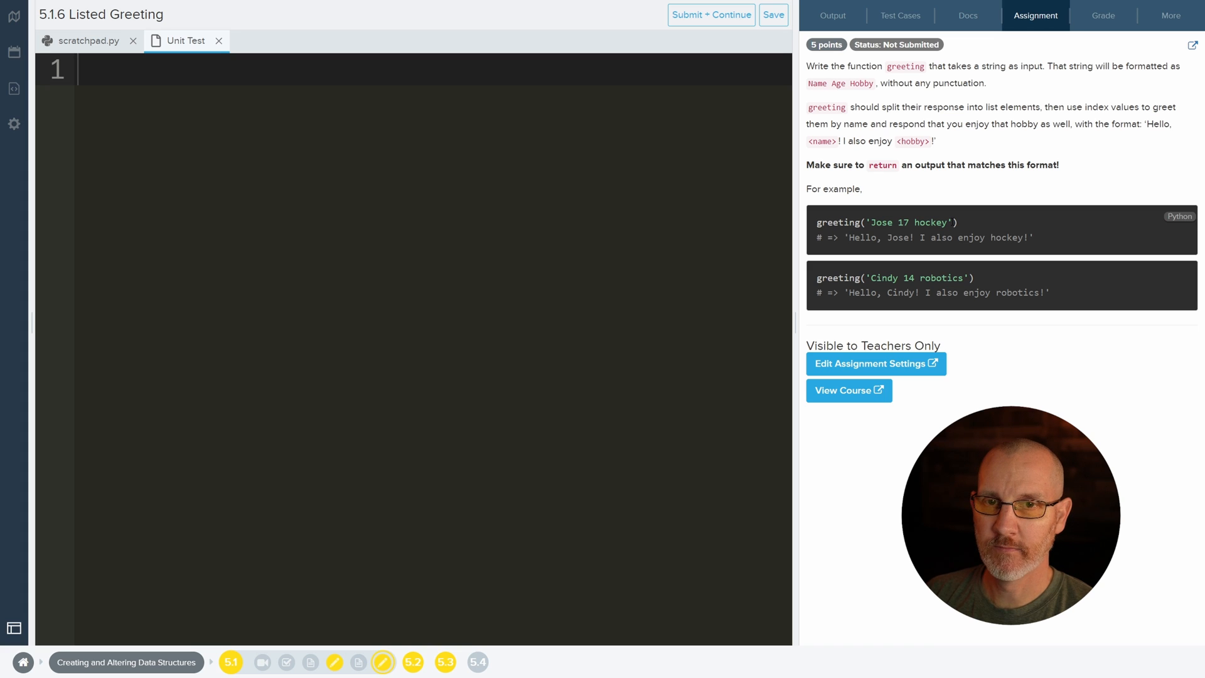
double_click(910, 223)
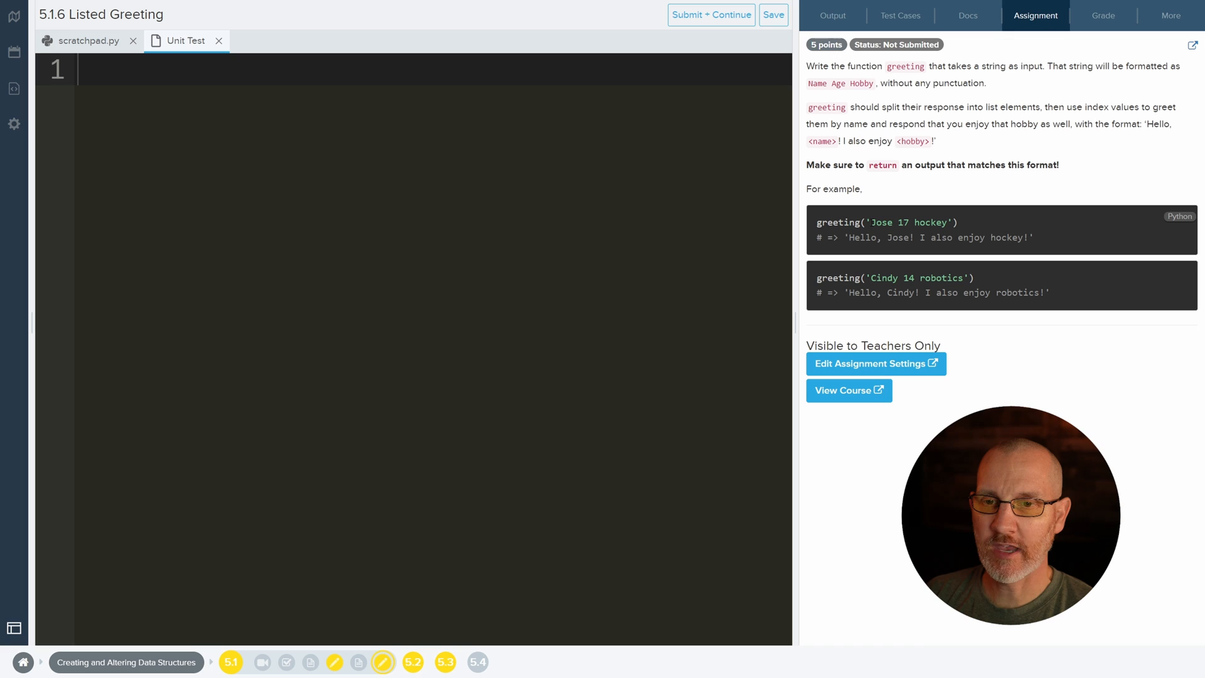
double_click(900, 223)
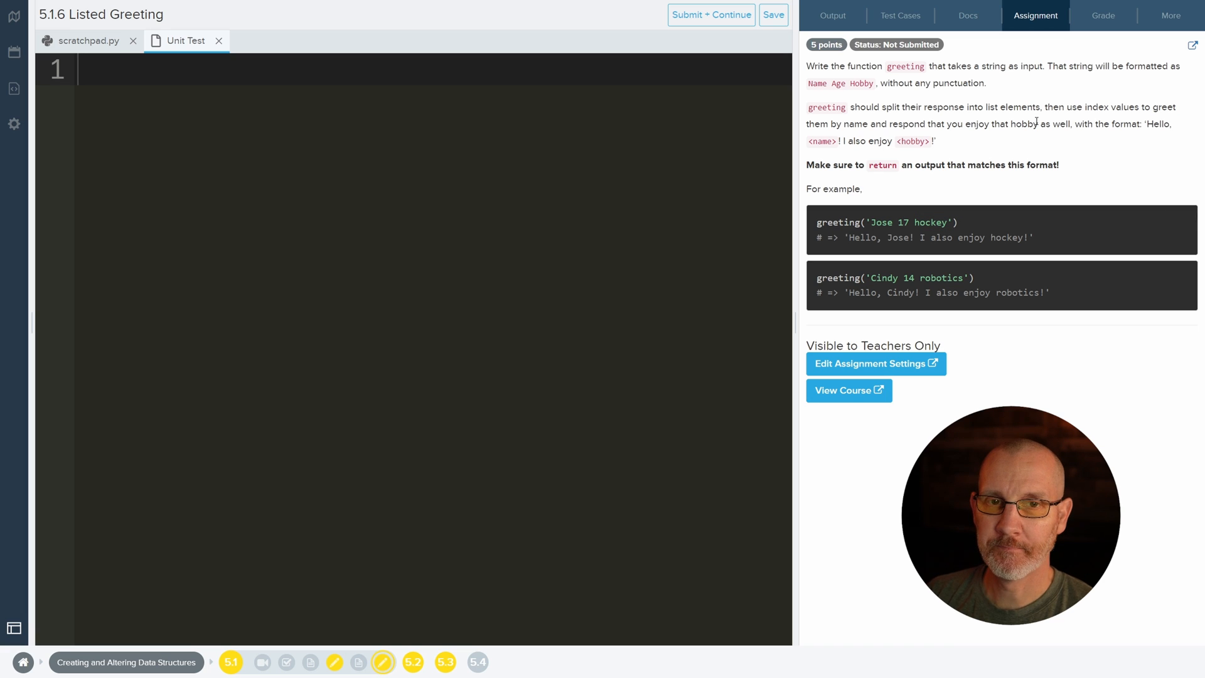
mouse_move(915, 195)
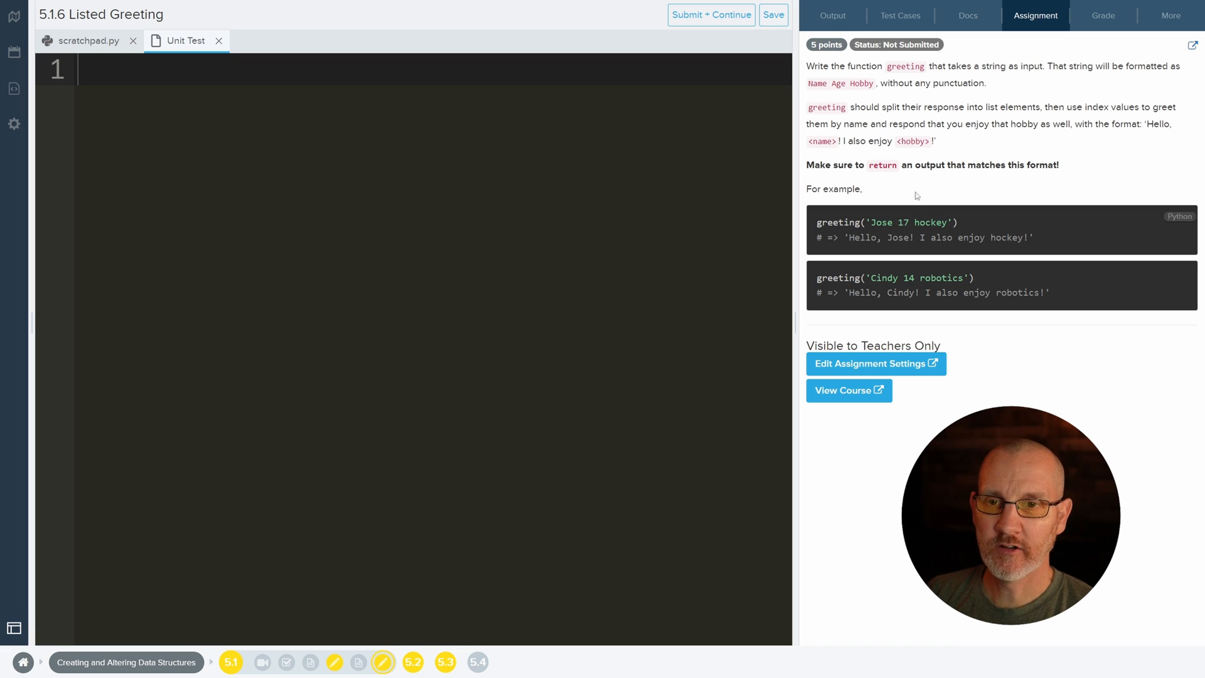
left_click_drag(807, 165, 892, 165)
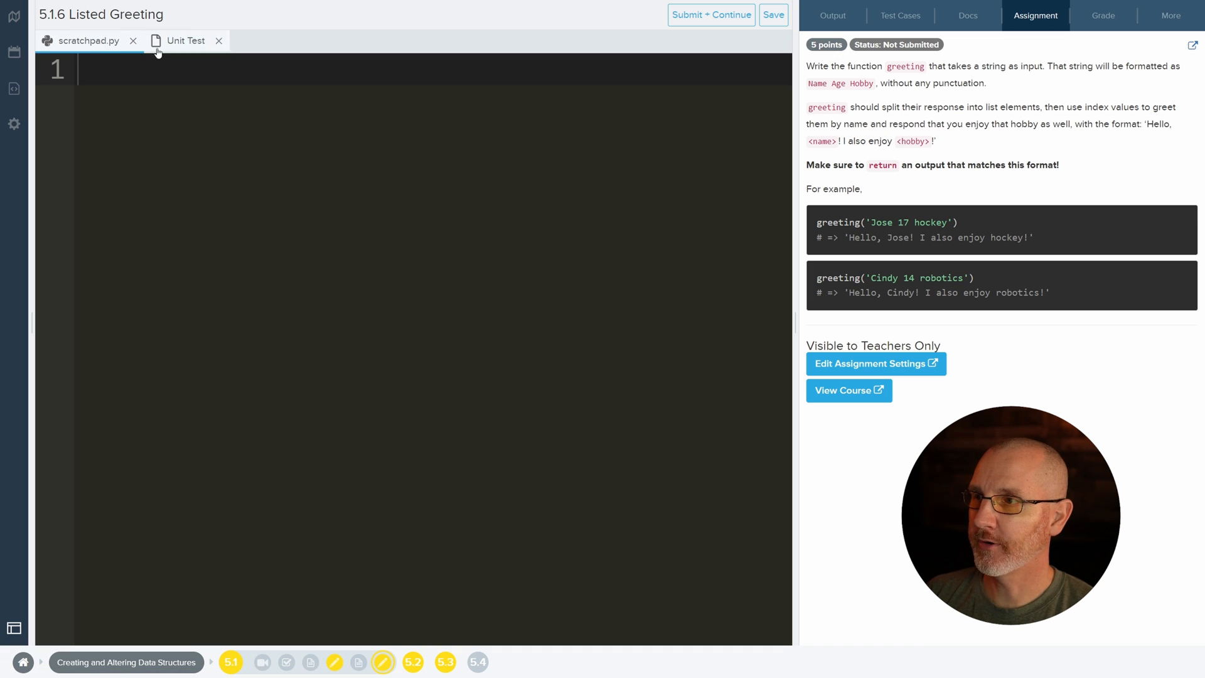
left_click(14, 88)
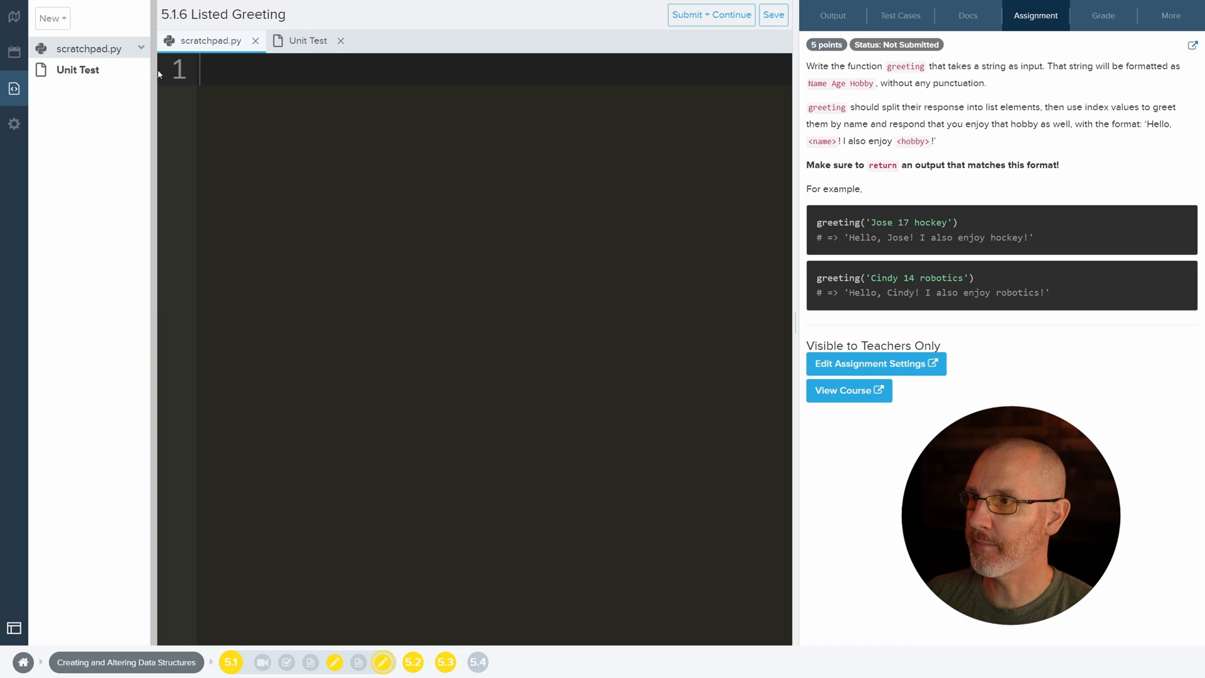
left_click(308, 41)
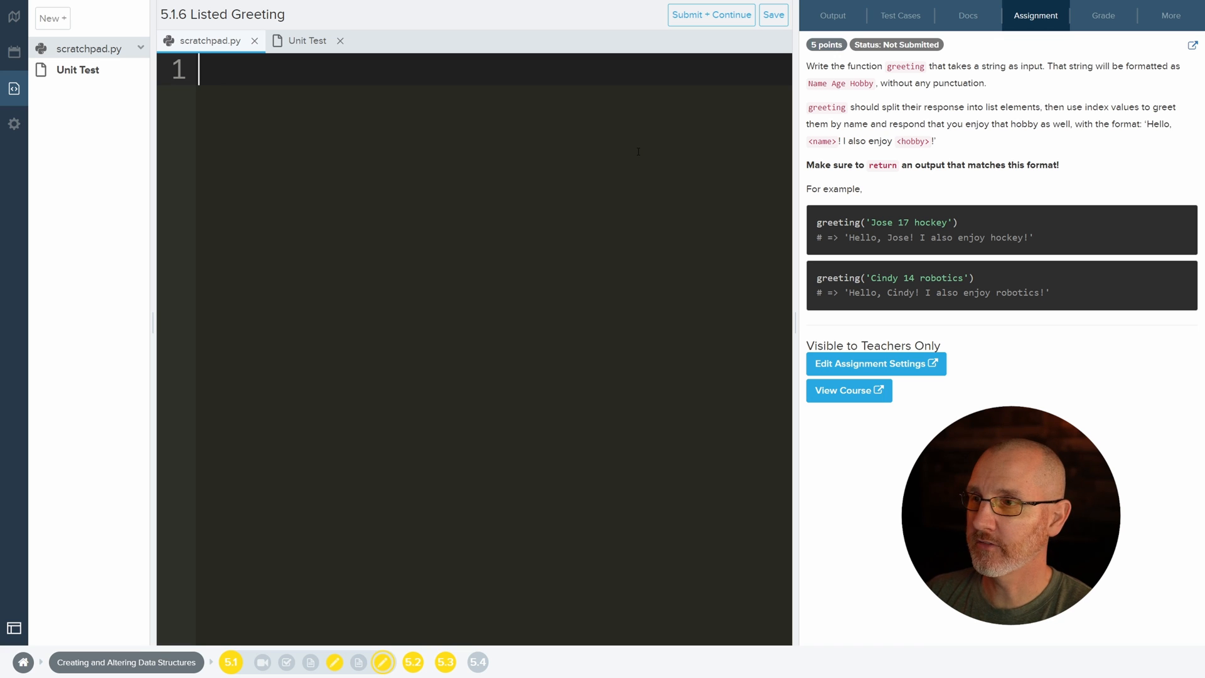
- Write the function header def my_function(sentence):
type("def my_")
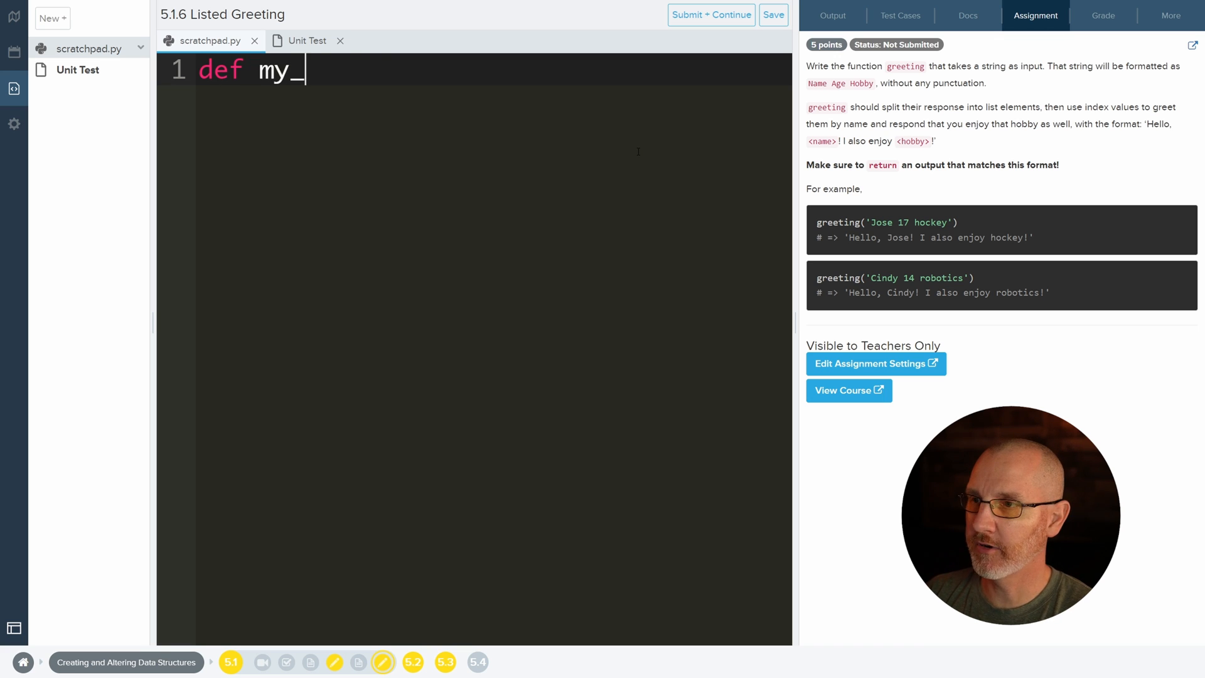
type("function()")
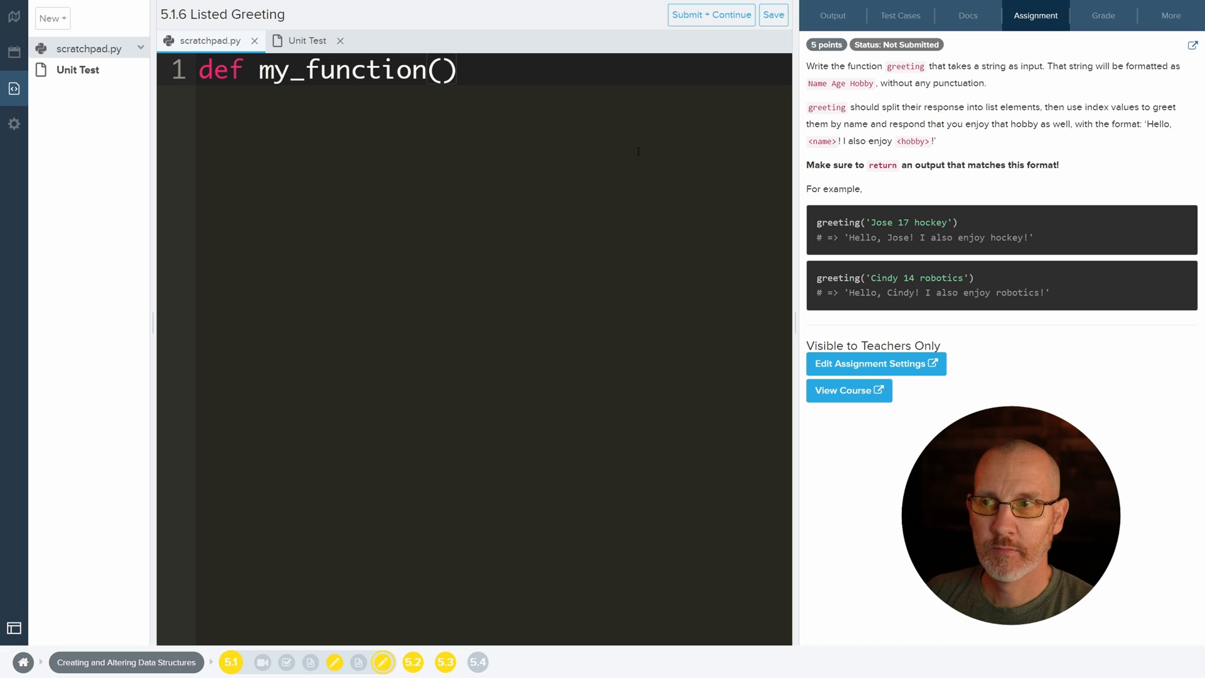
type(":")
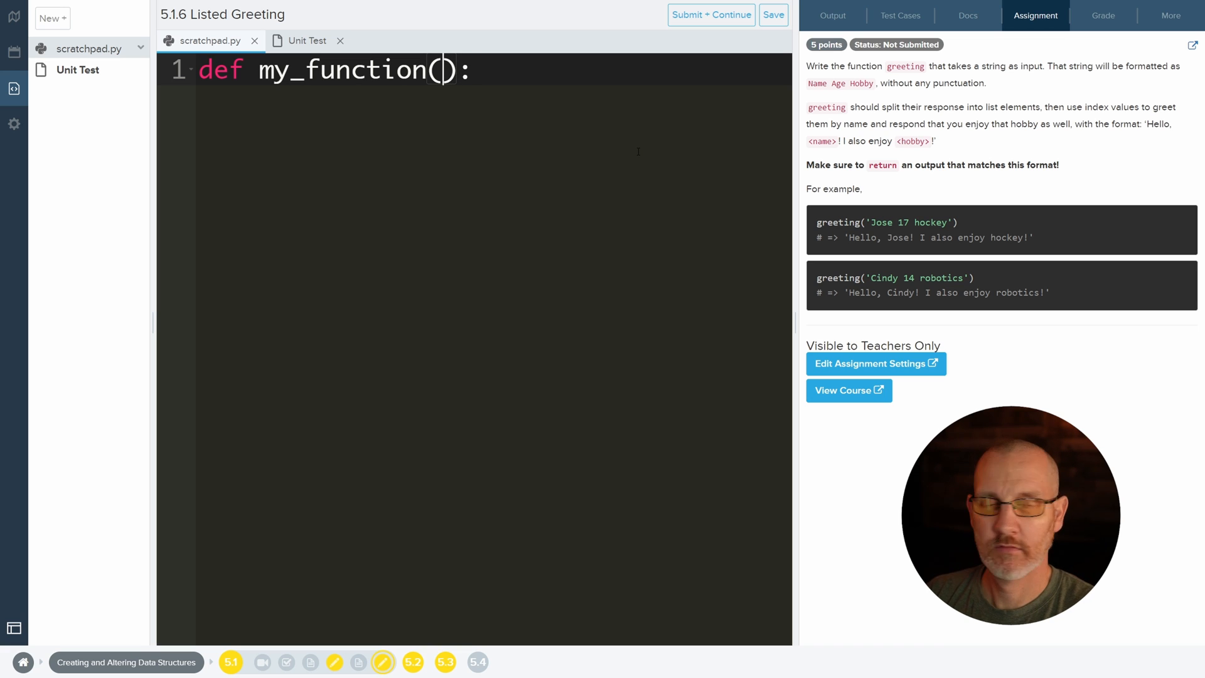
type("i")
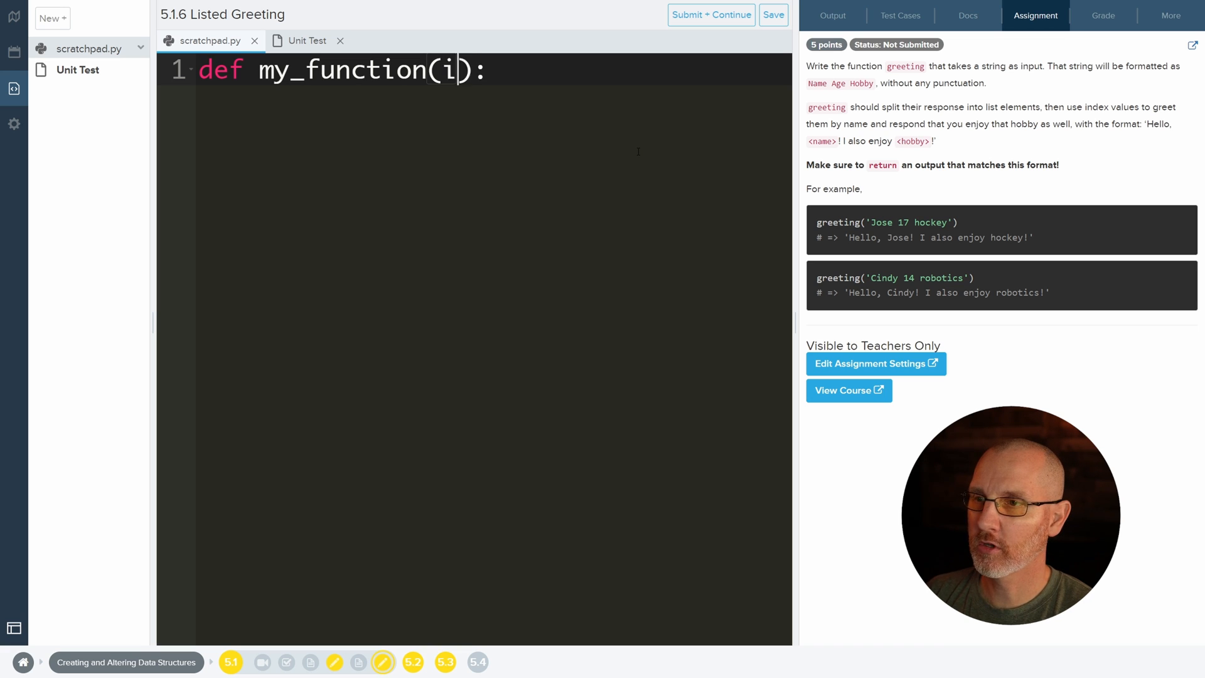
type("se")
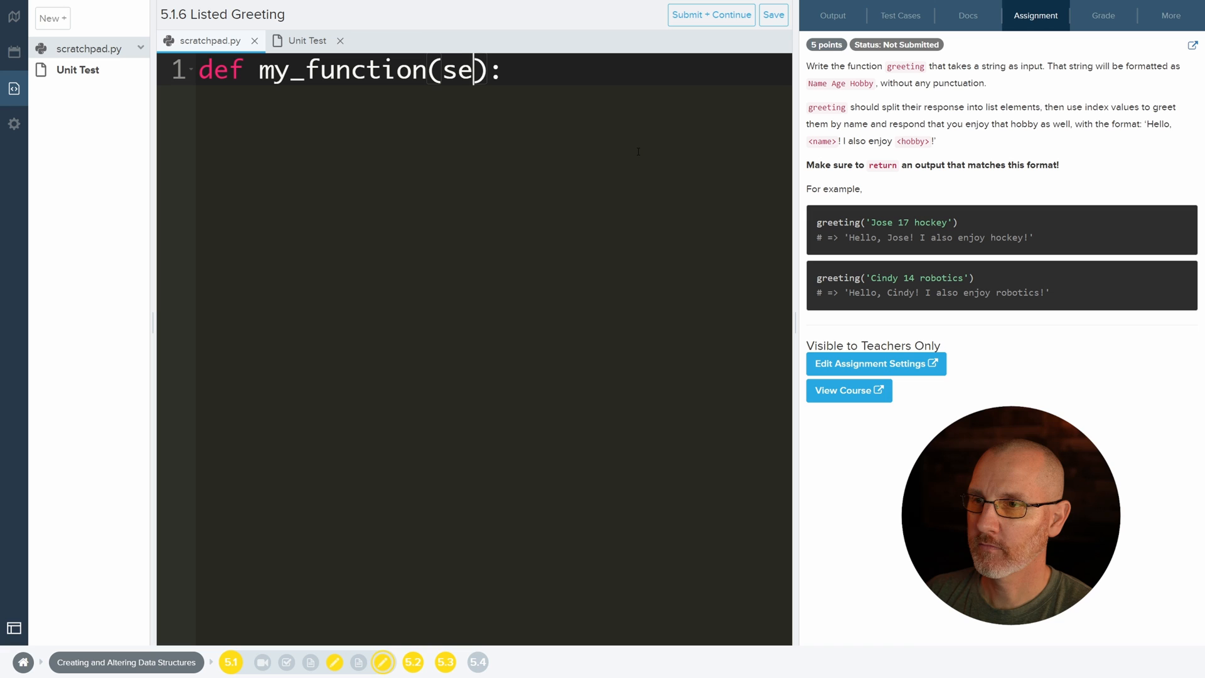
type("ntence")
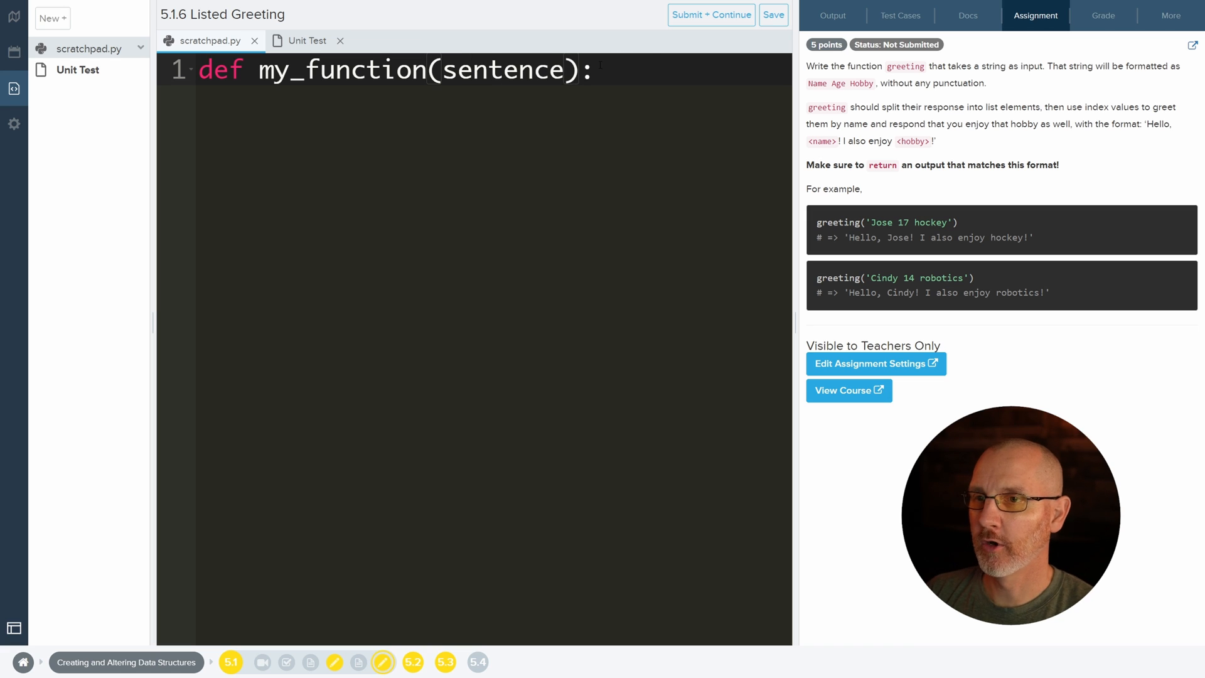
double_click(504, 70)
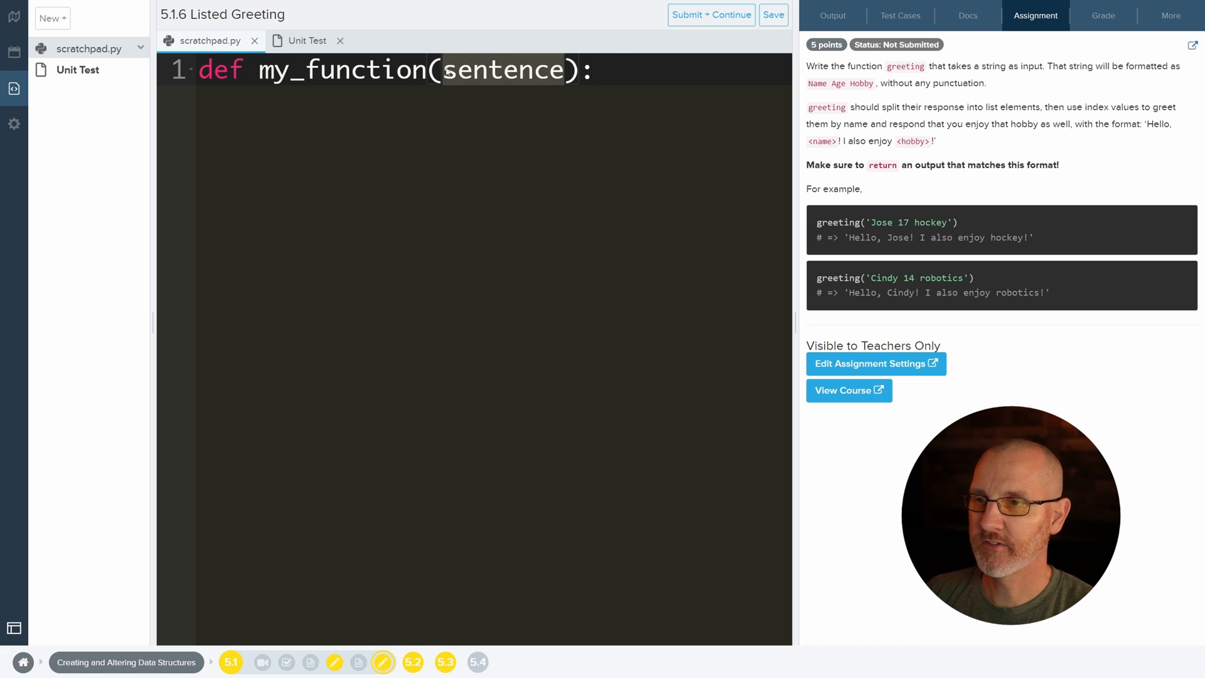
left_click(592, 69)
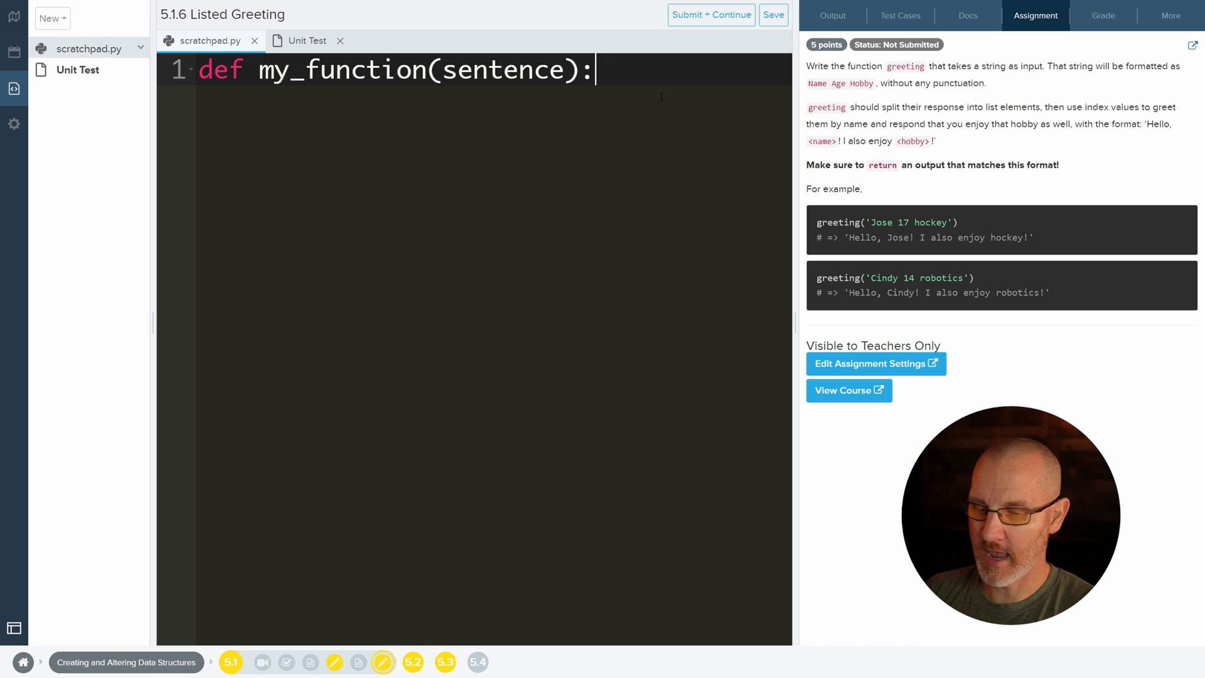
- Add the call my_function("Hi there Steve") on the line below the definition
type("my_f")
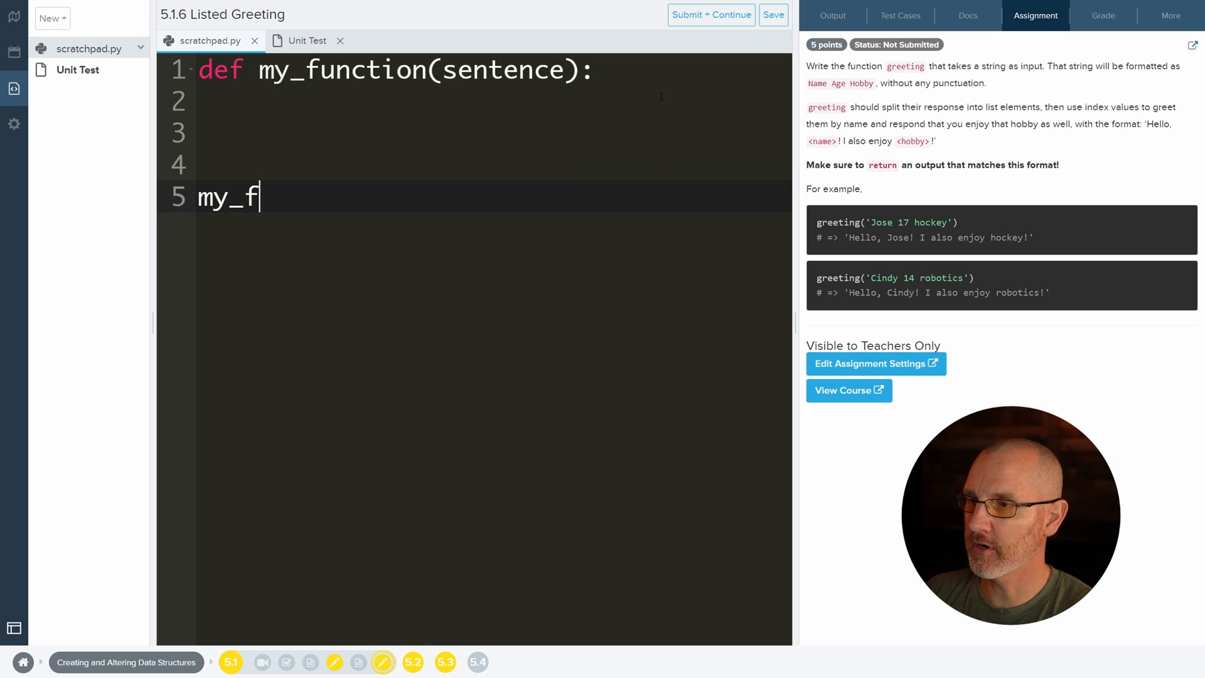
type("unction")
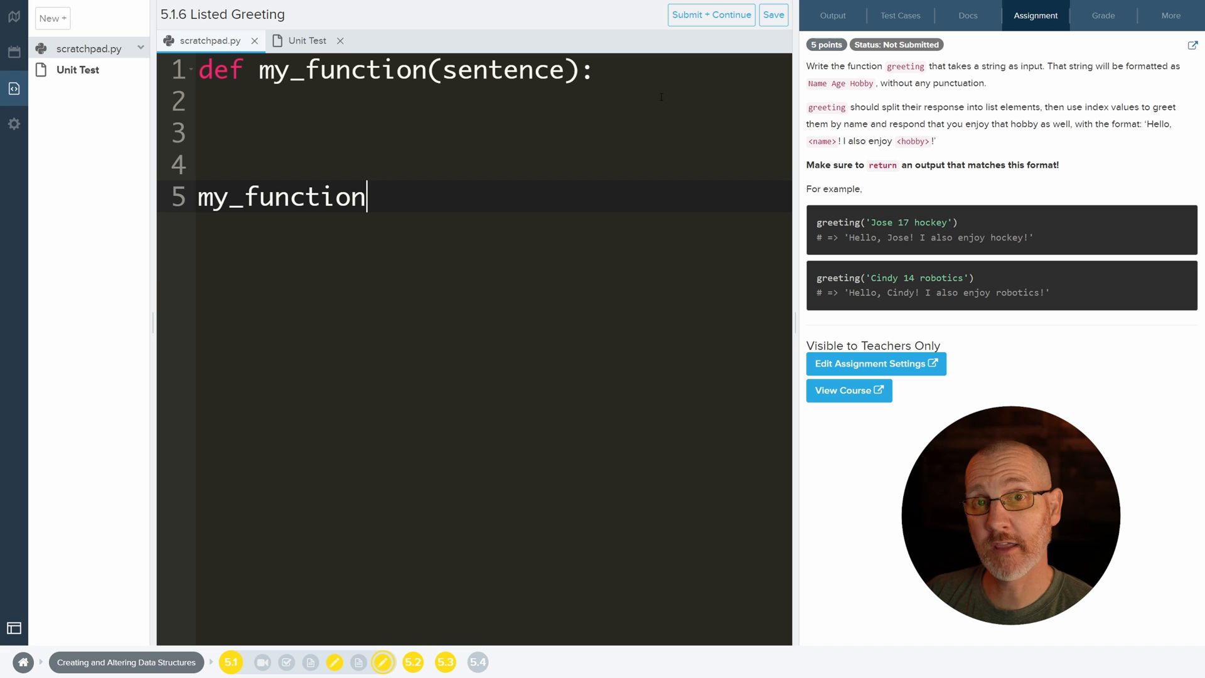
type("()")
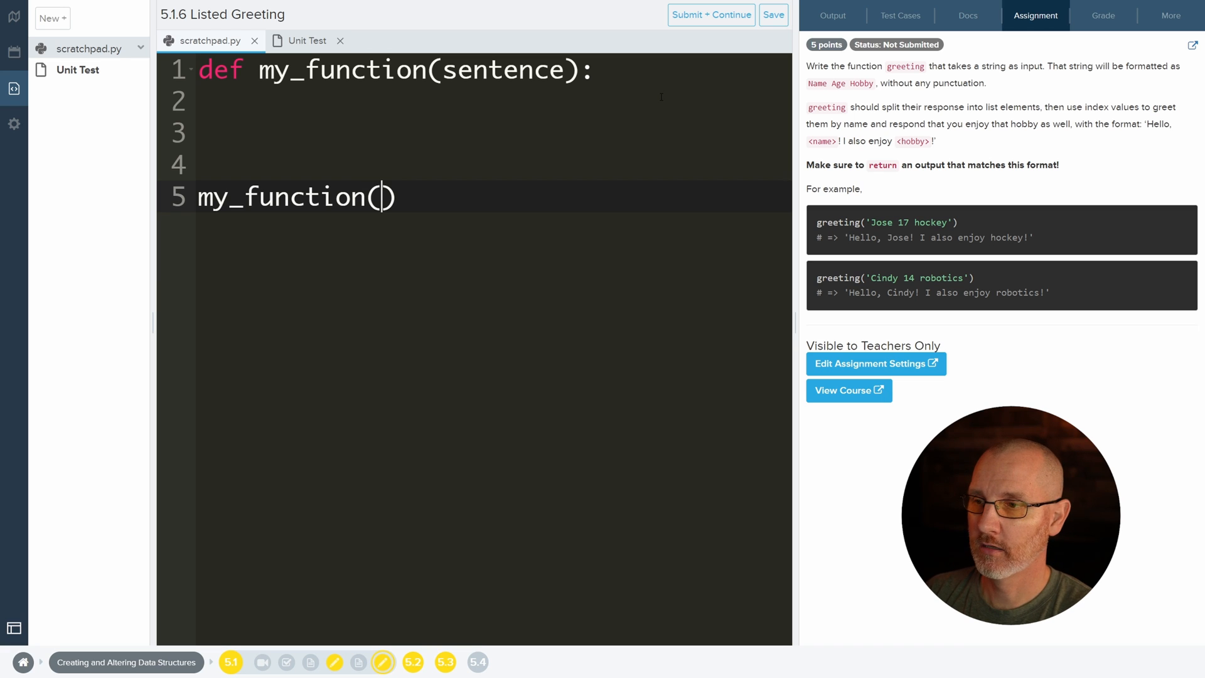
type("\"\"")
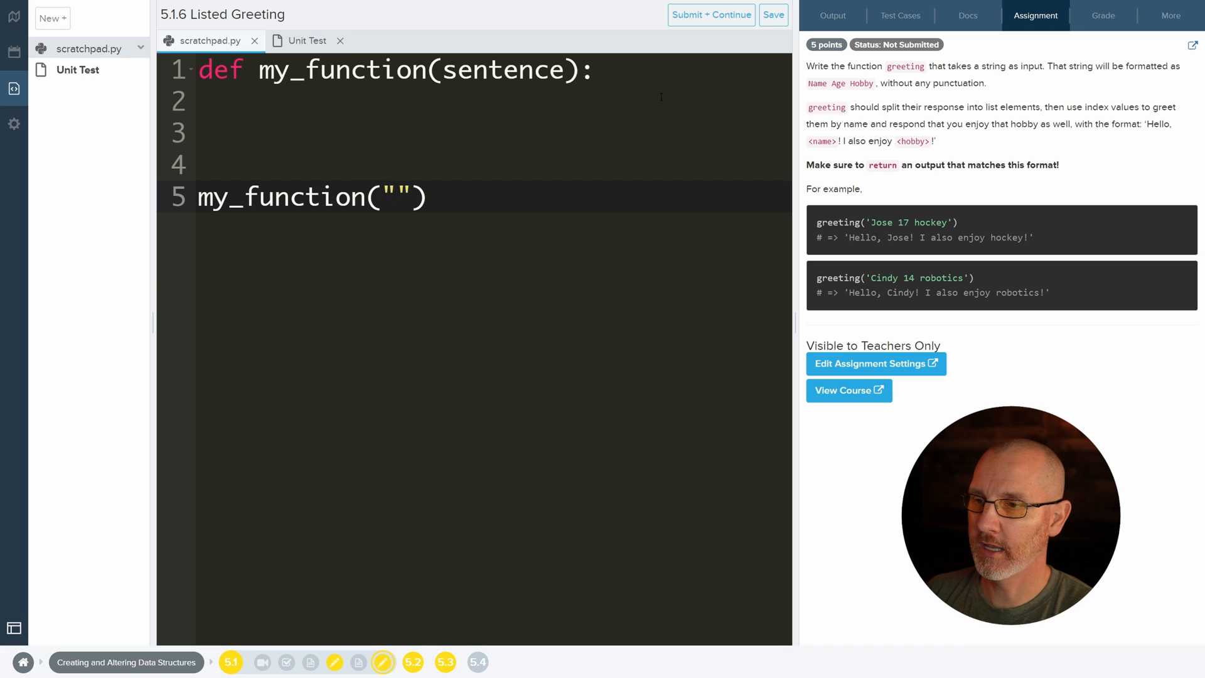
type("Hi there st")
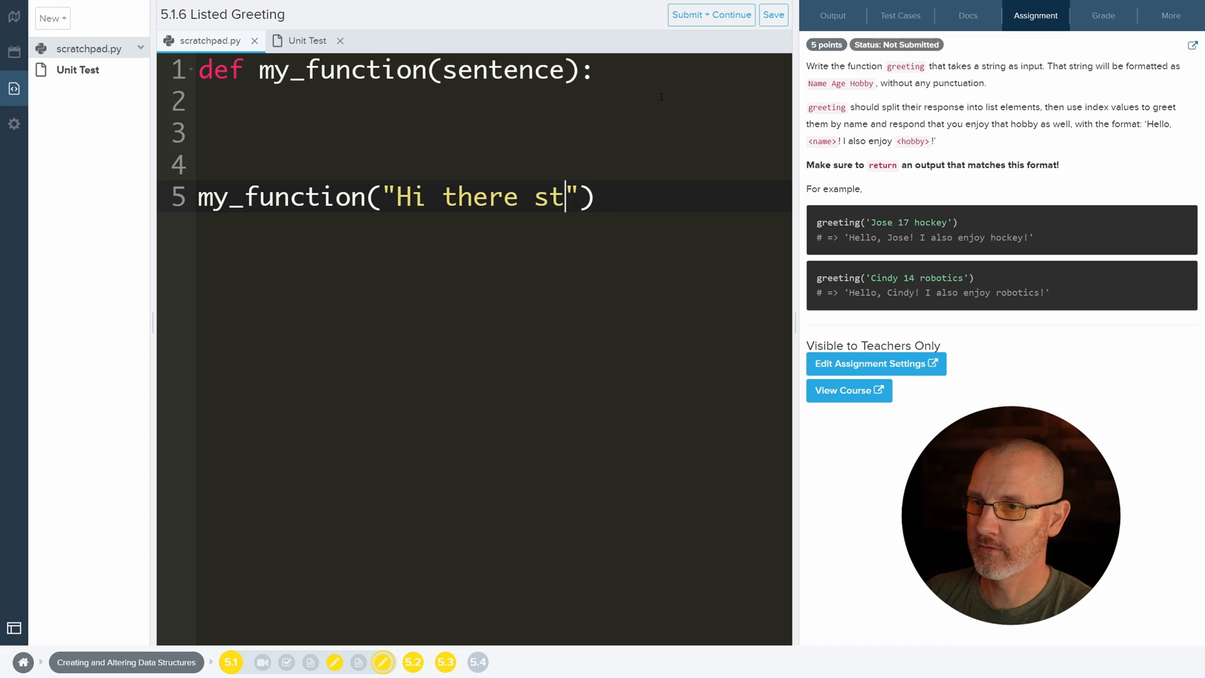
type("ev")
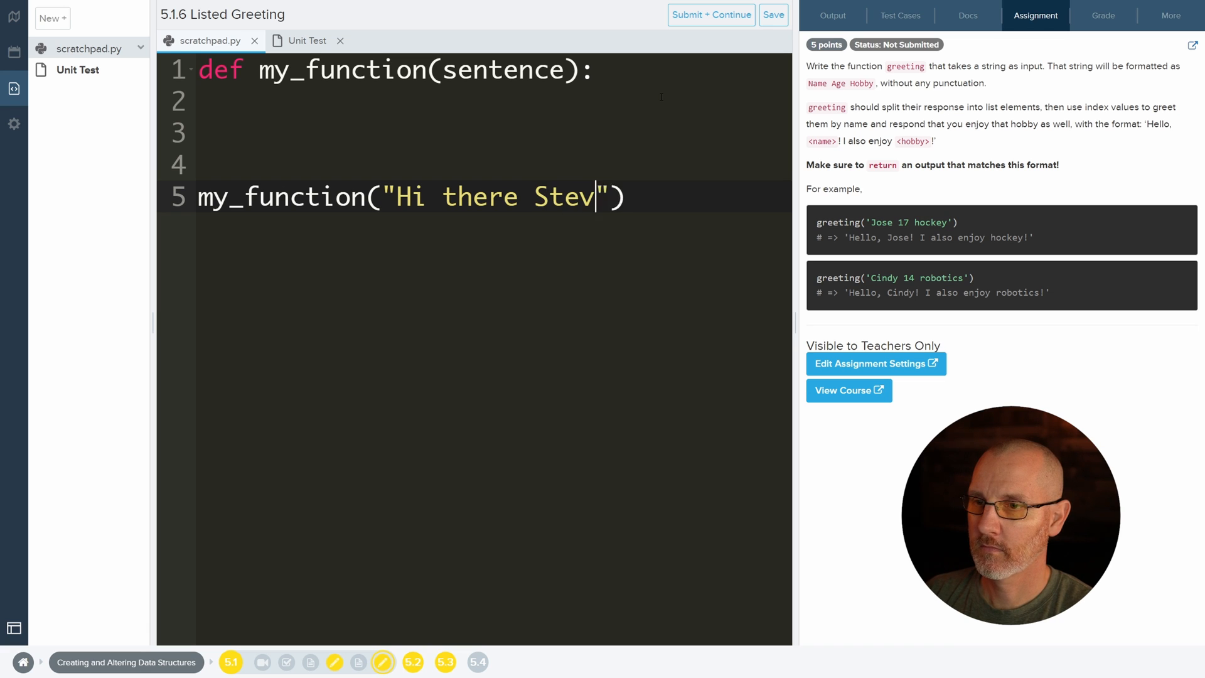
type("e")
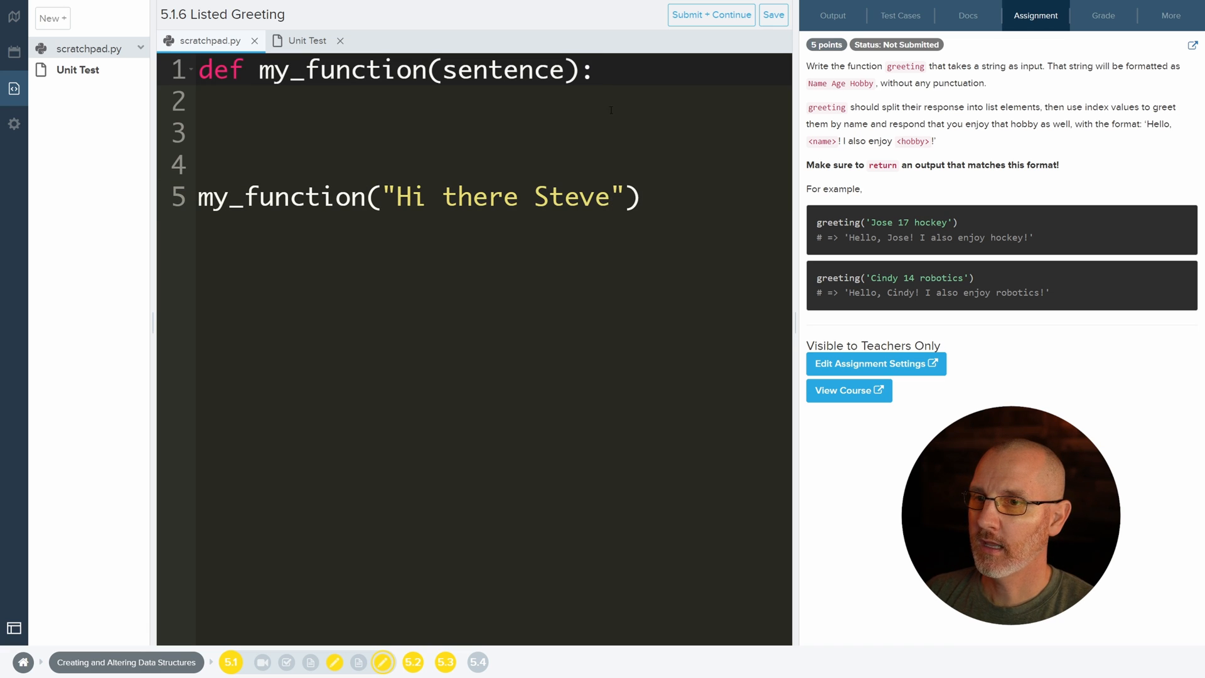
- Add print(sentence), run to output Hi there Steve, then delete the print line
key("Enter")
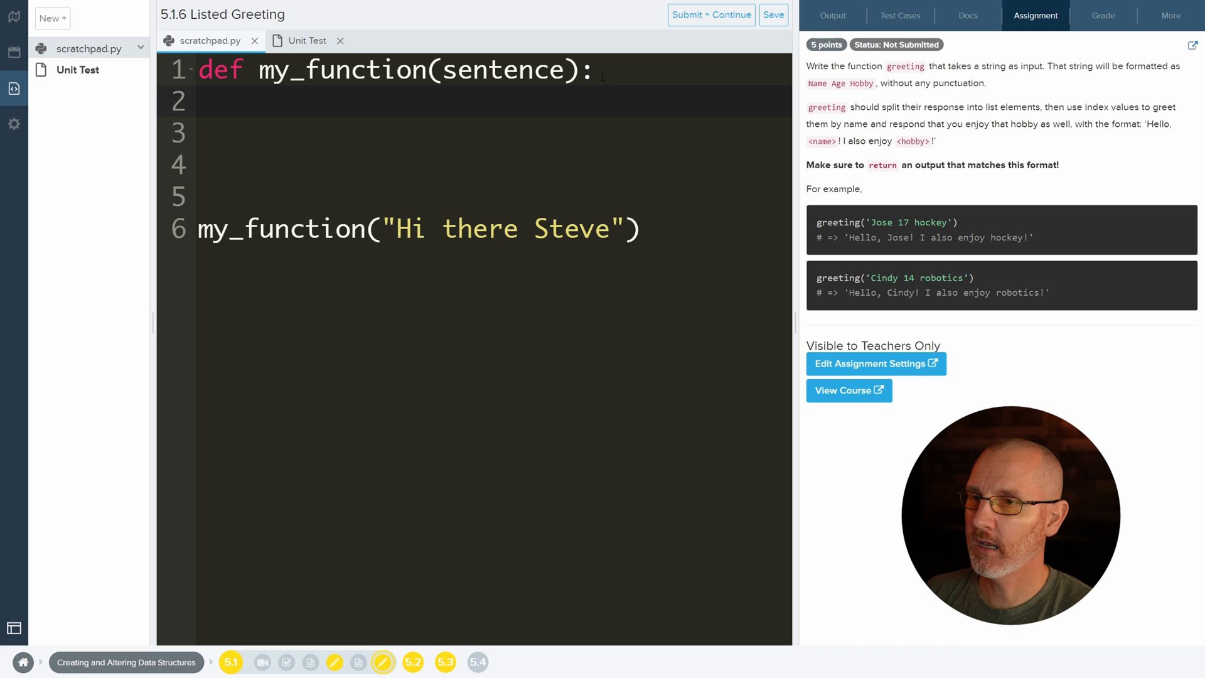
type("print(sen")
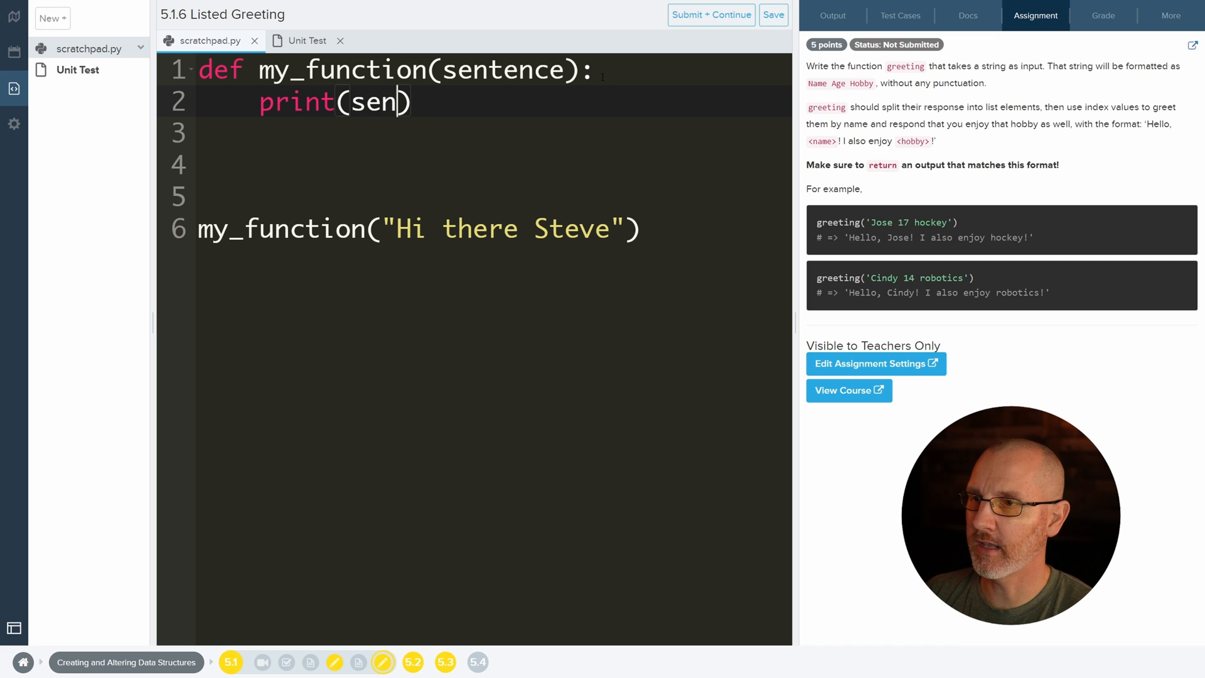
type("tence")
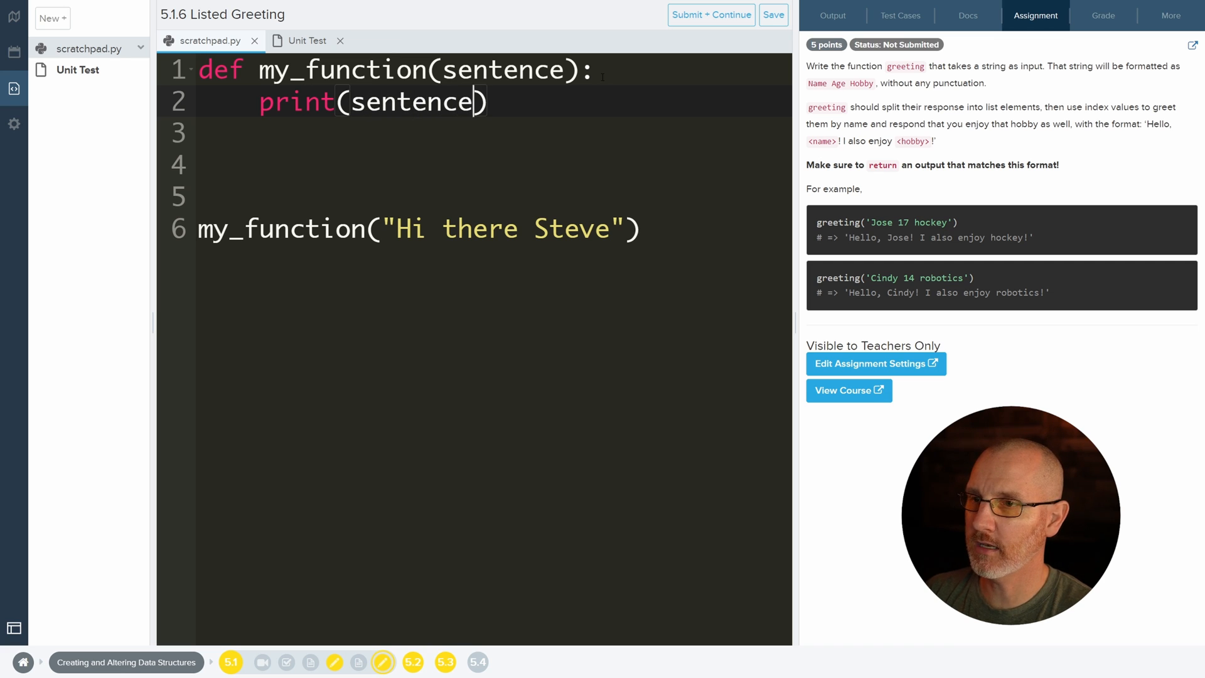
double_click(504, 228)
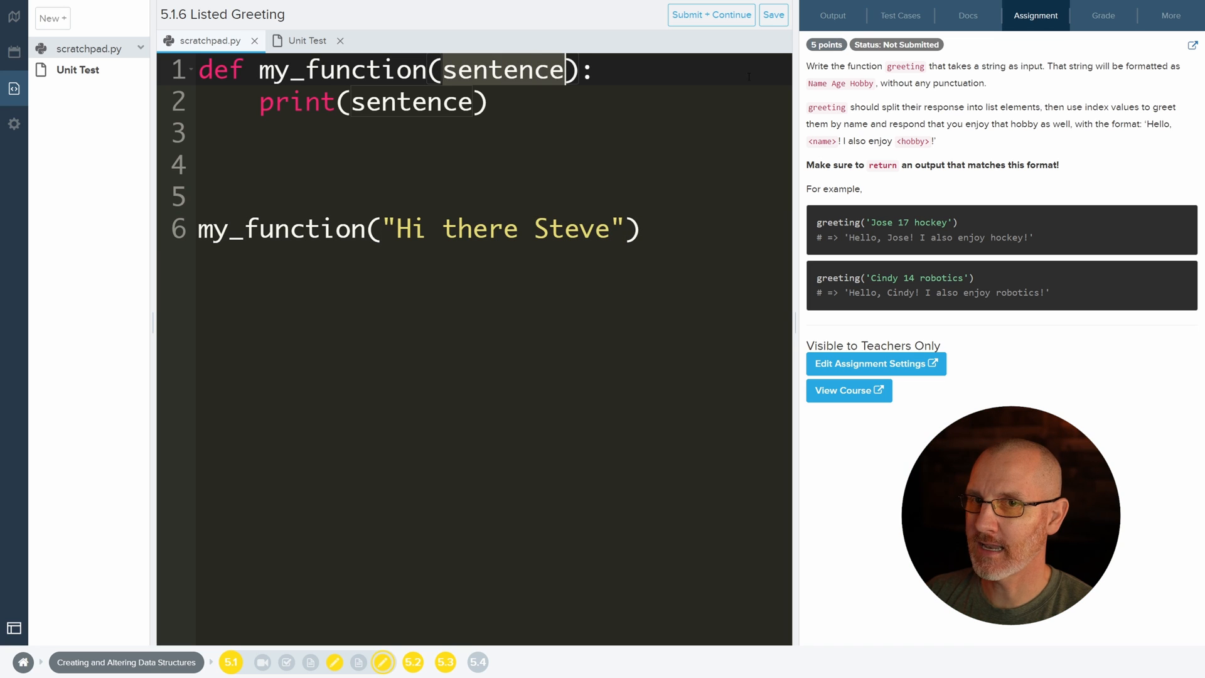
left_click(832, 16)
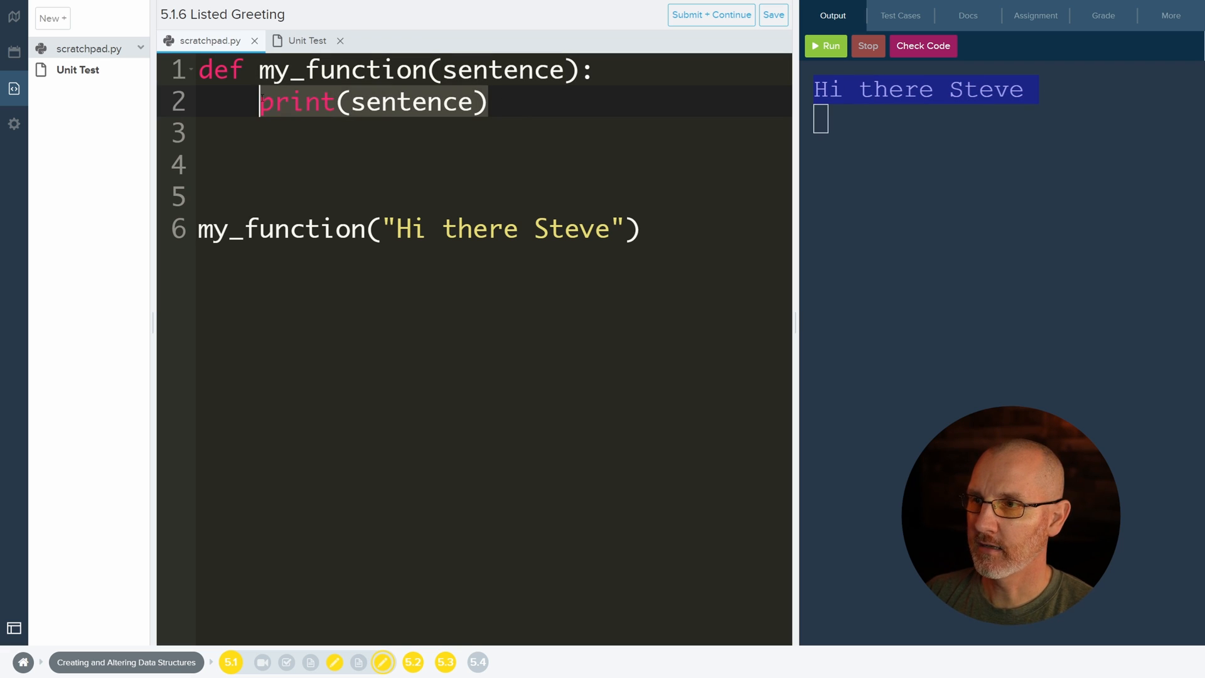
key("Backspace")
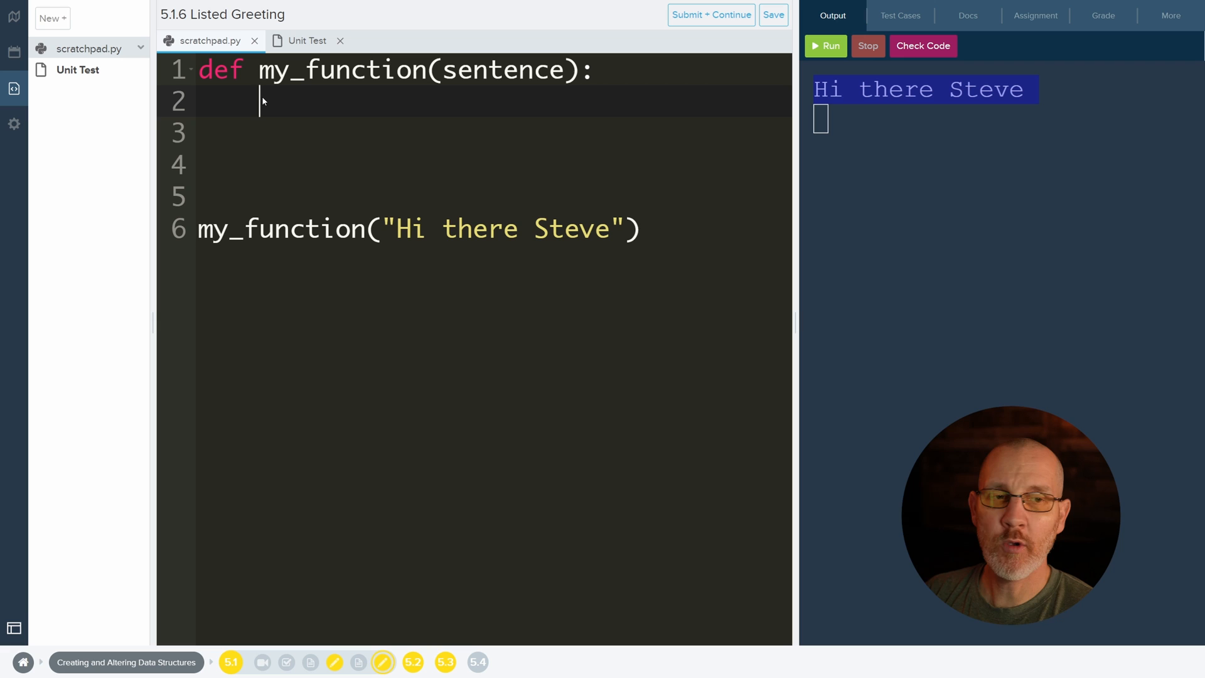
- Run print(sentence.split()) showing ['Hi', 'there', 'Steve'], test split("t"), then revert to sentence.split()
left_click(1035, 15)
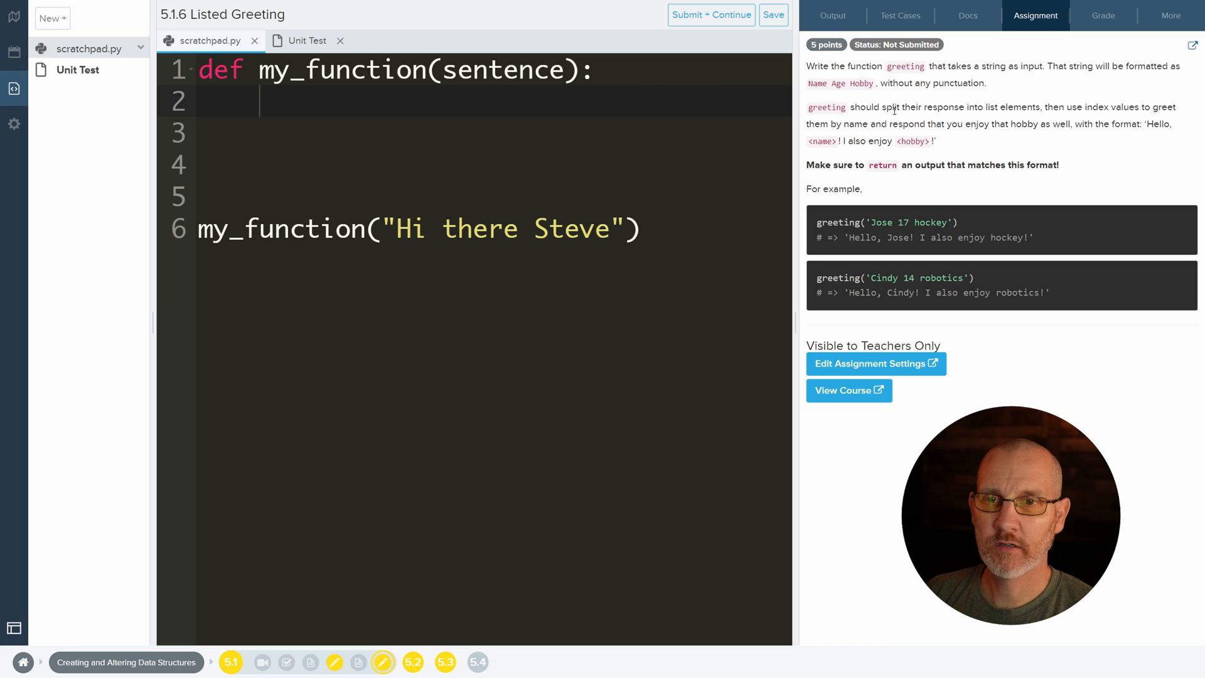
double_click(889, 107)
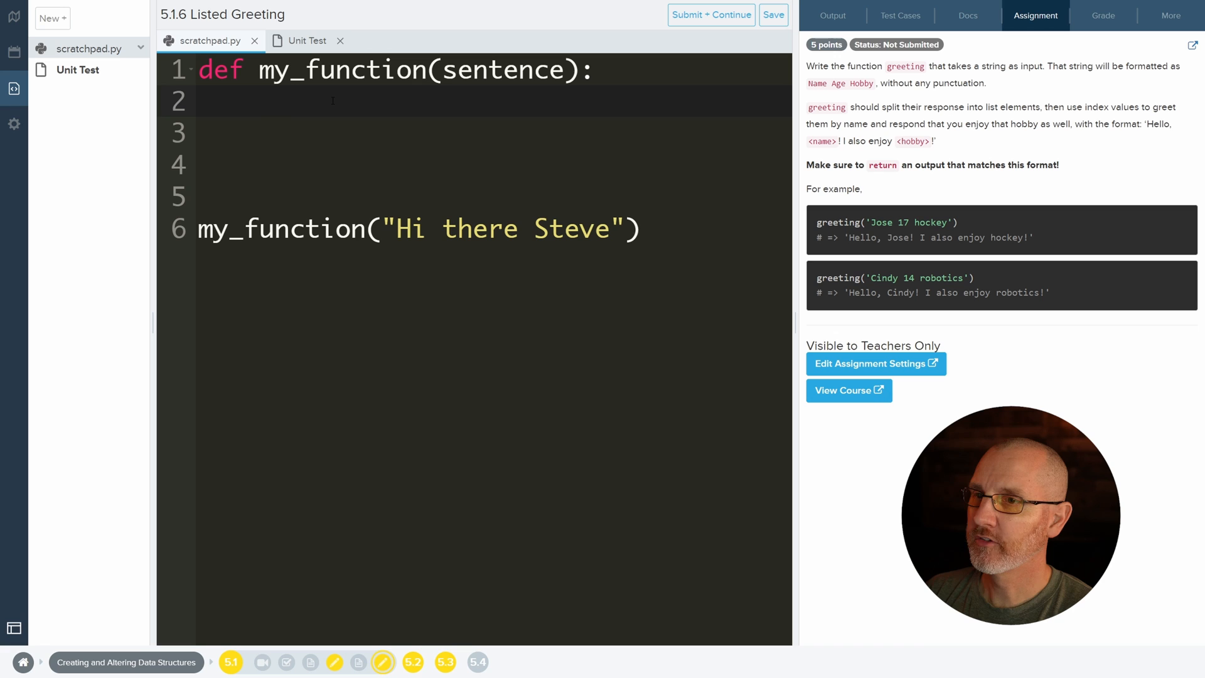
type("sentenct")
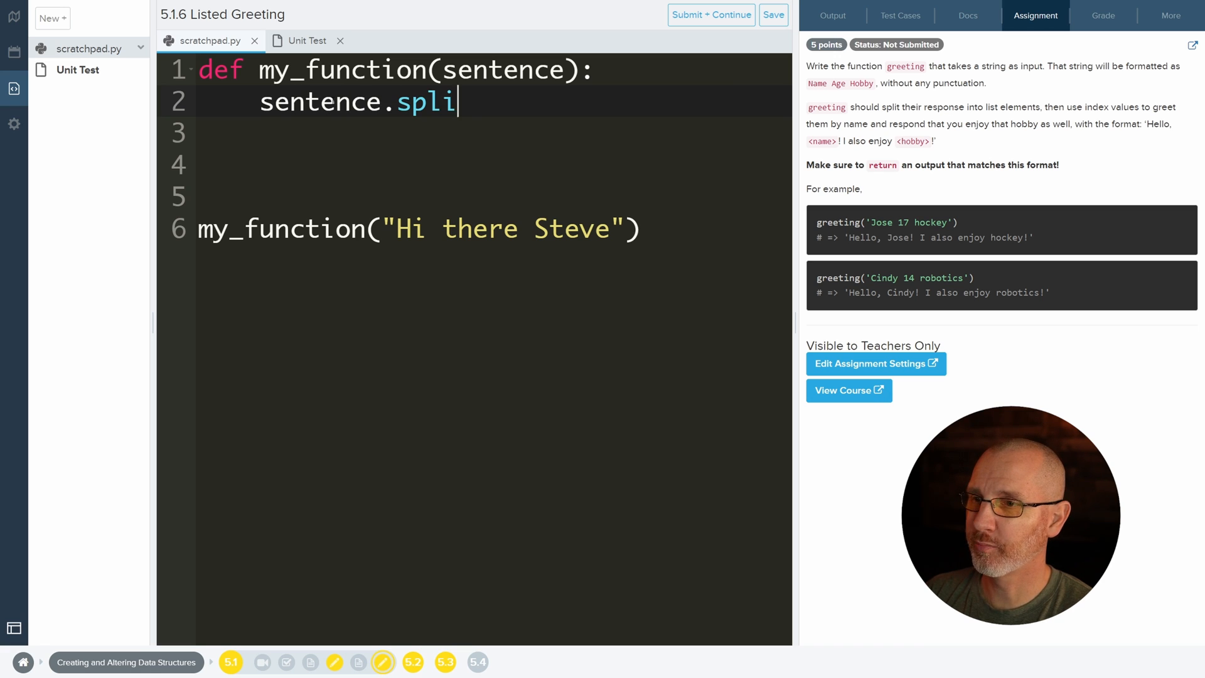
type("t()")
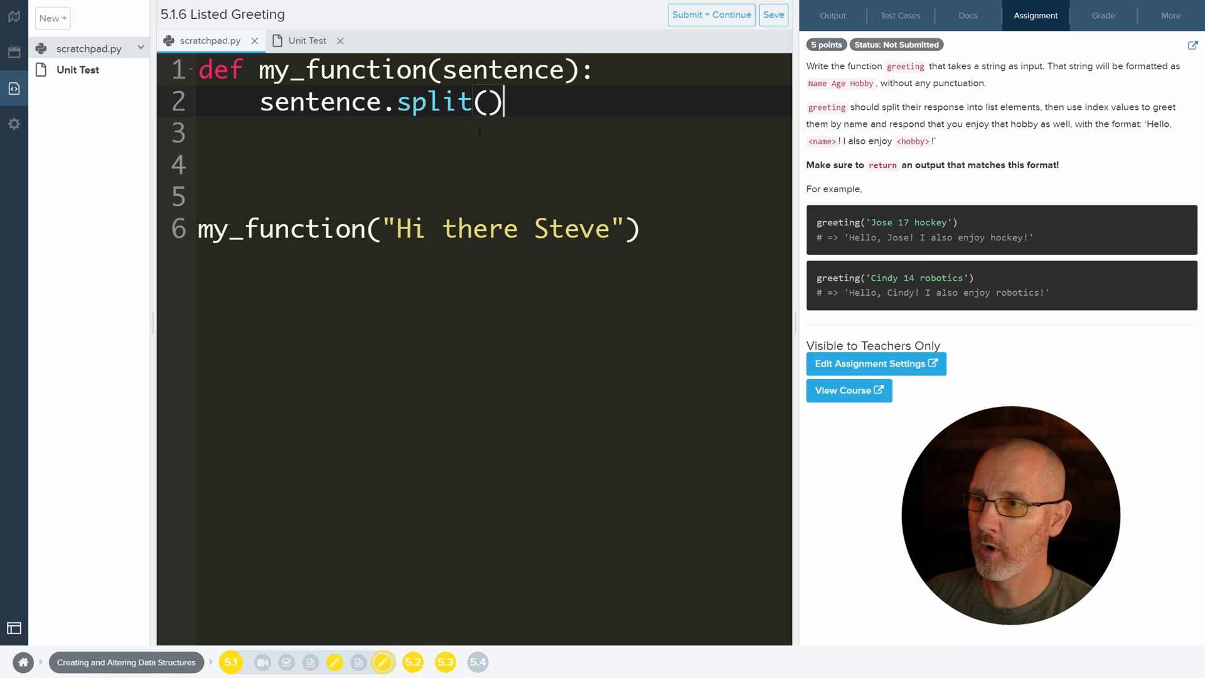
type("print(")
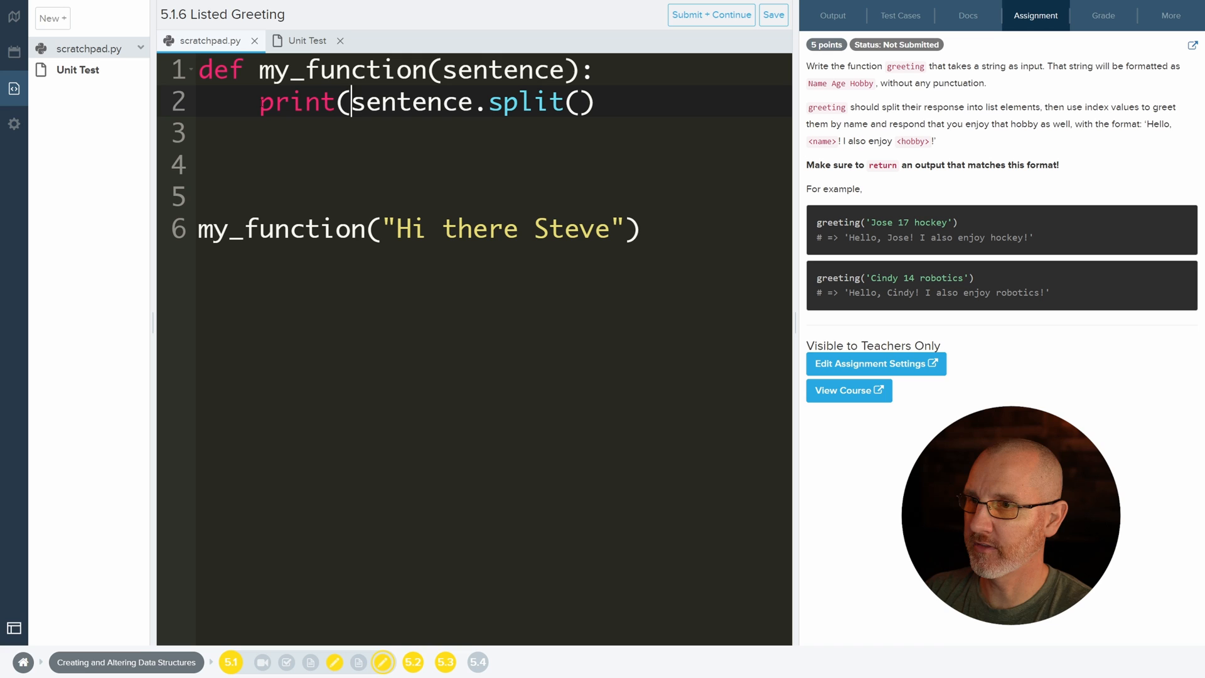
type(")")
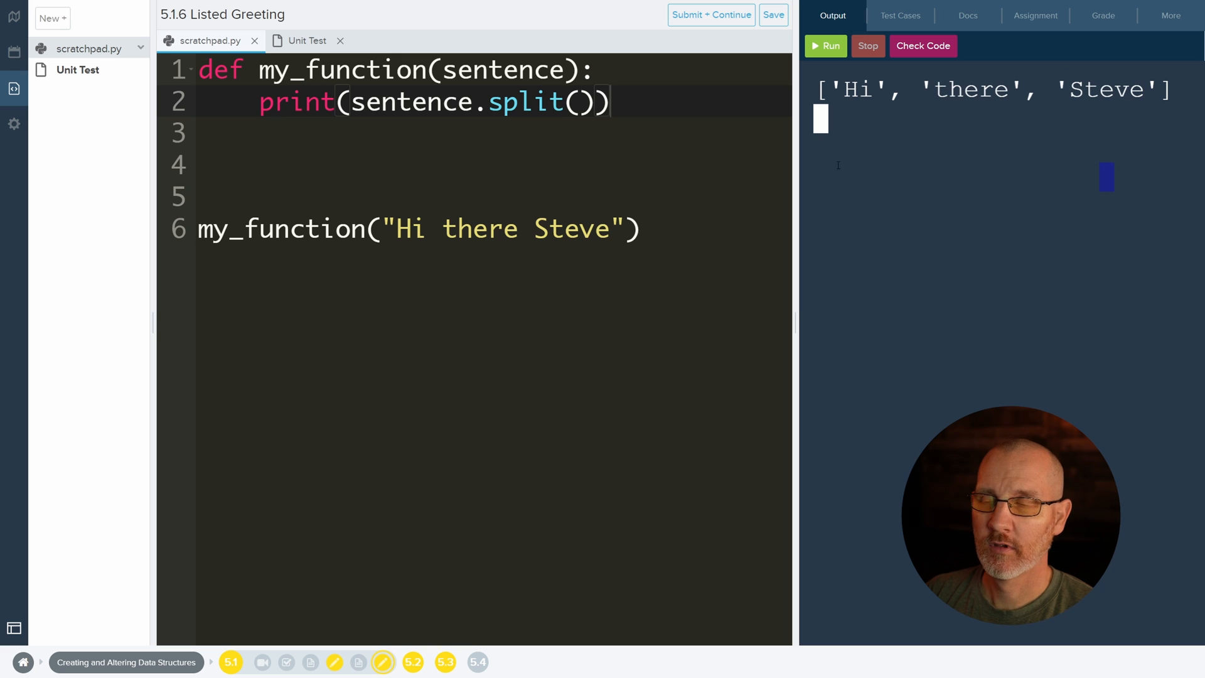
type("\"\"")
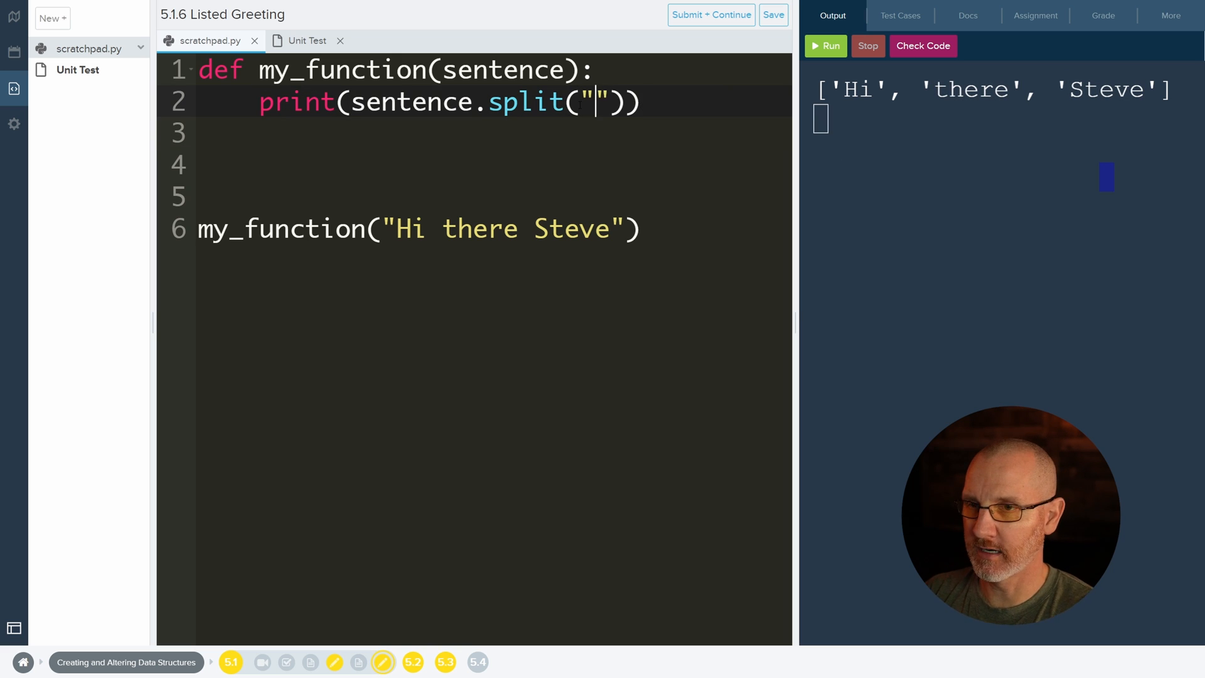
type("t")
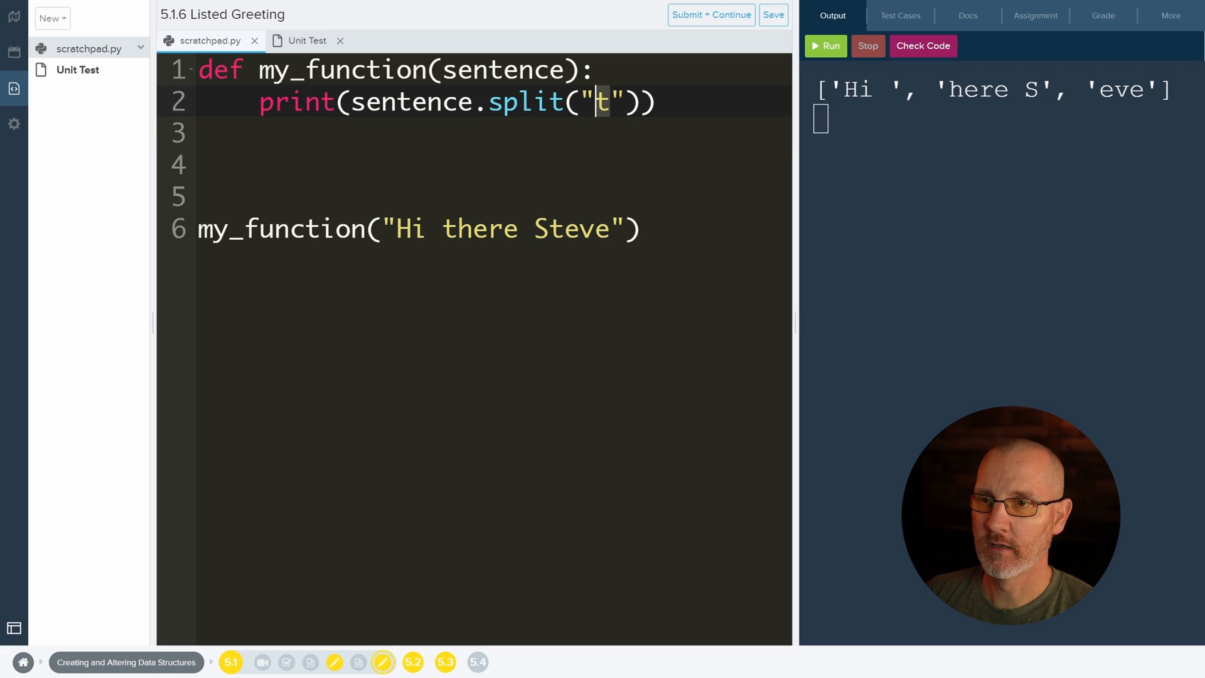
key("Backspace")
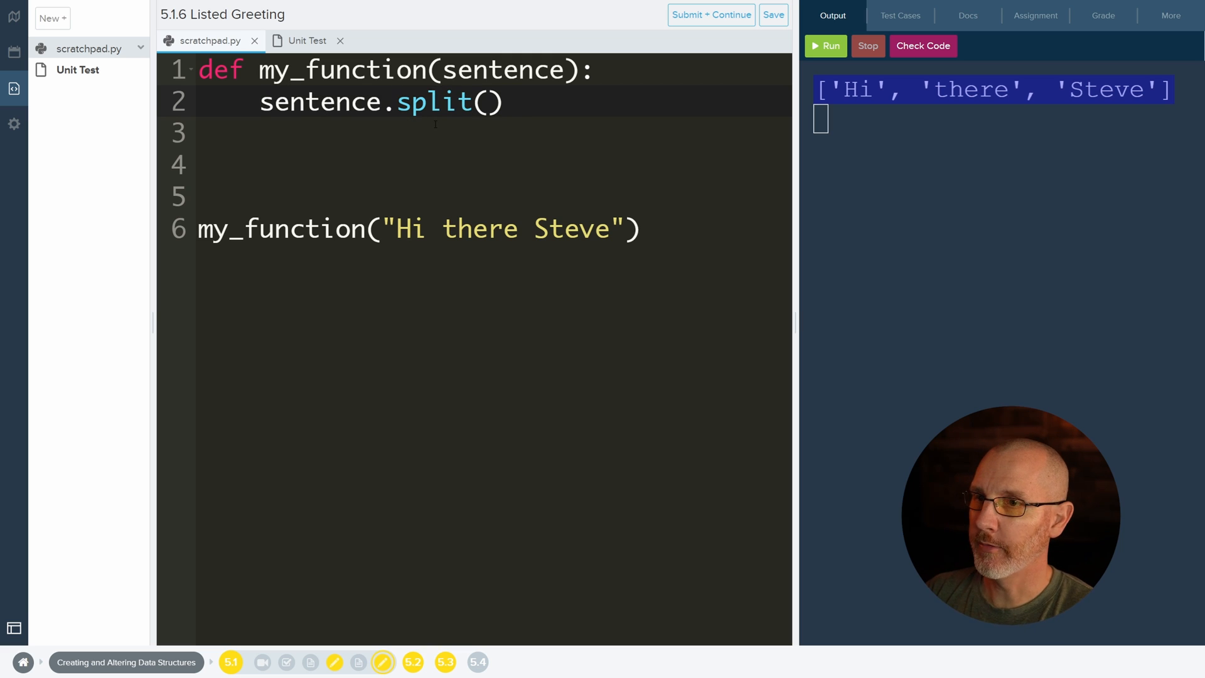
- Prefix line 2 with sentence_list = to store sentence.split()
type("my_list =")
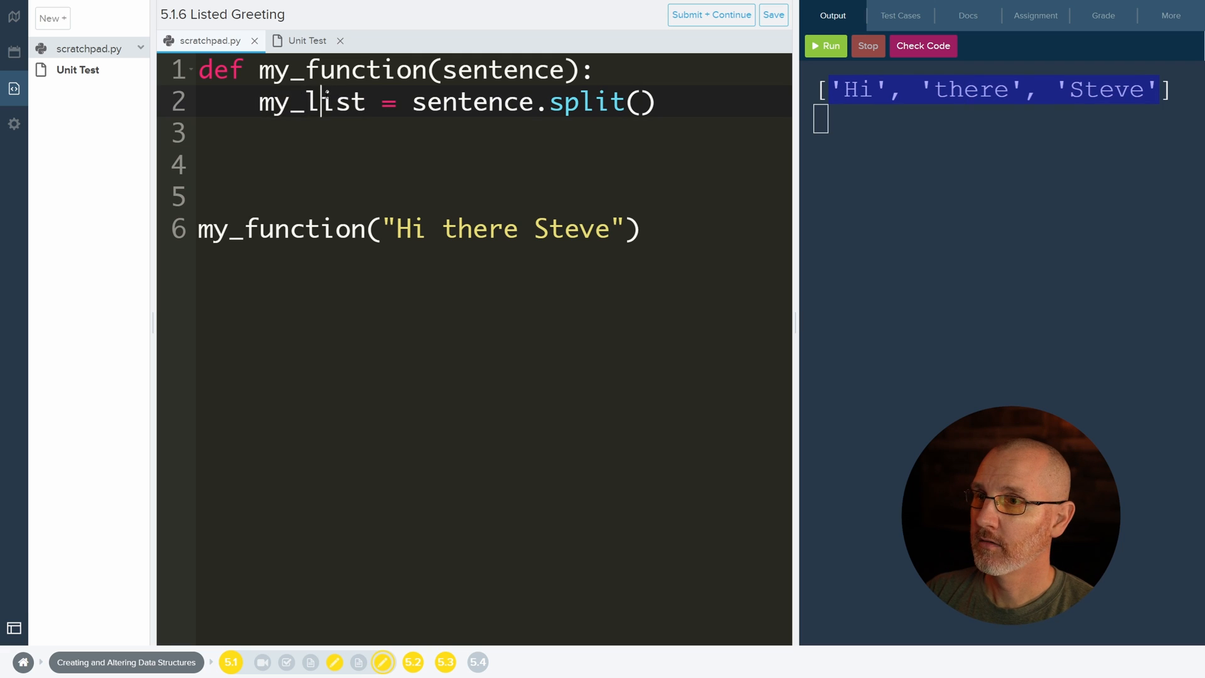
type("sentenc")
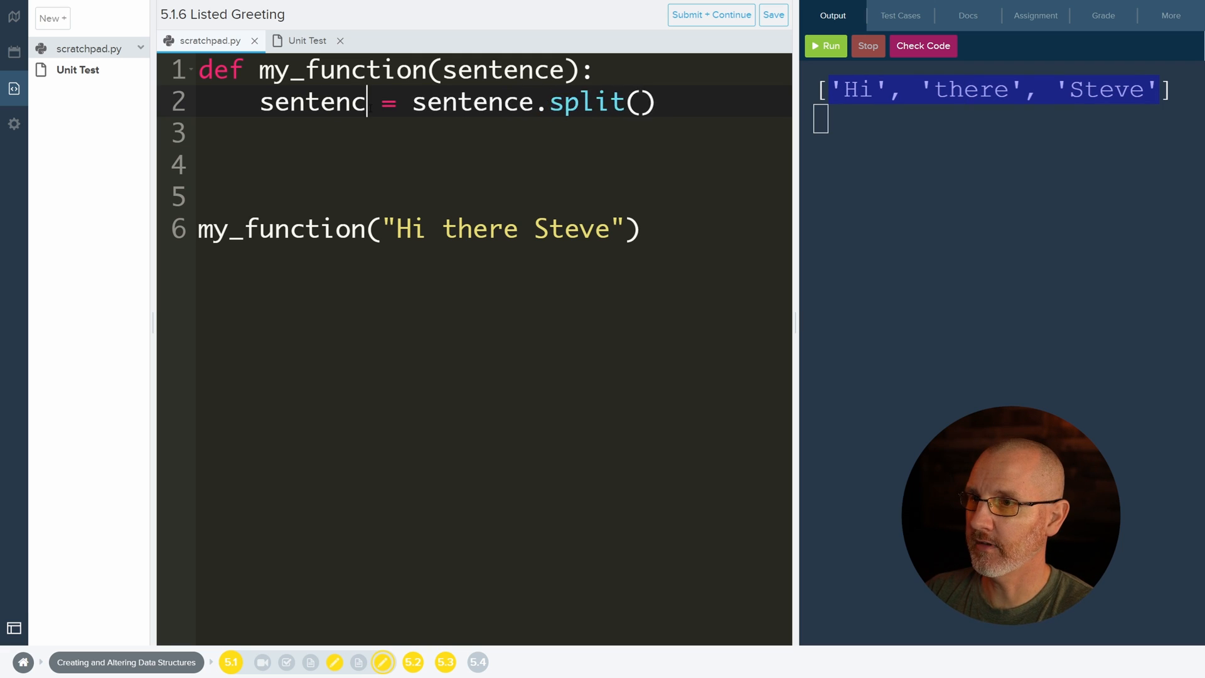
type("e")
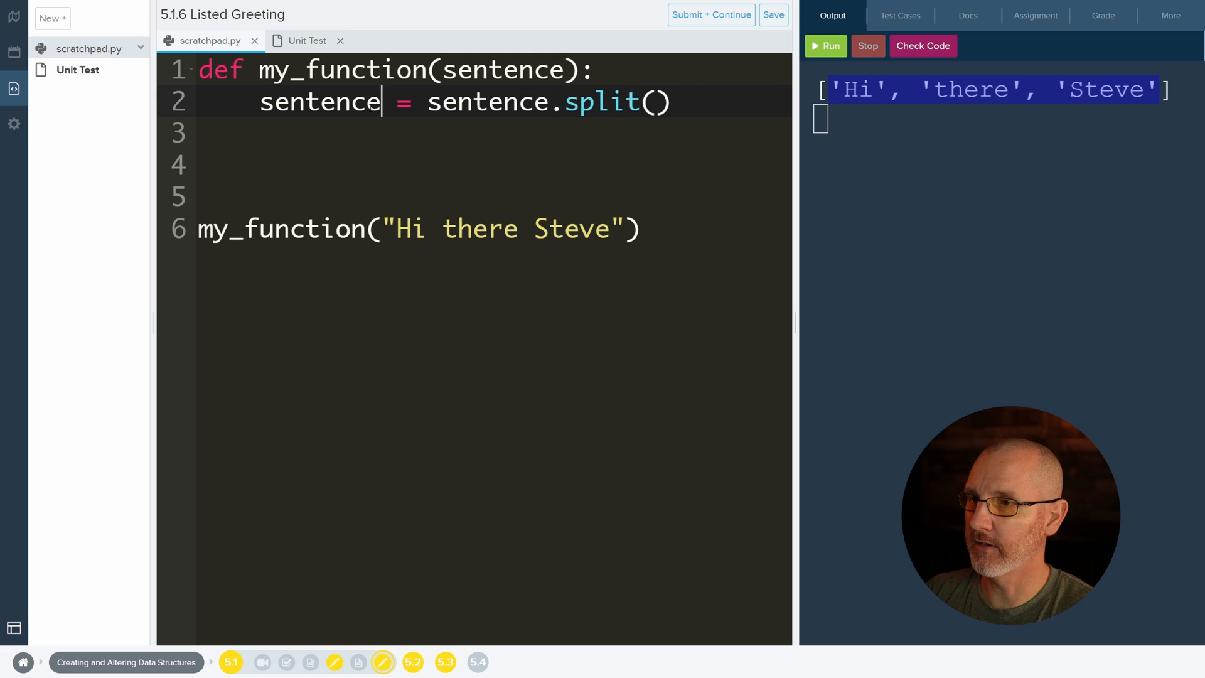
type("_list")
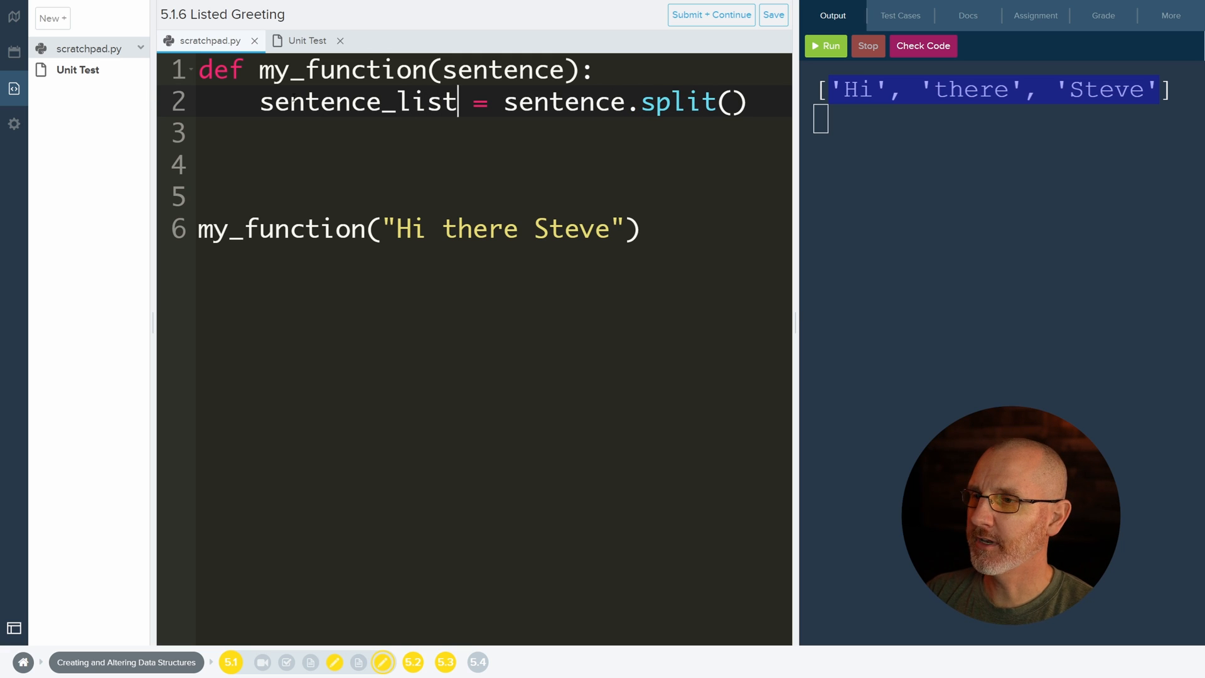
double_click(317, 102)
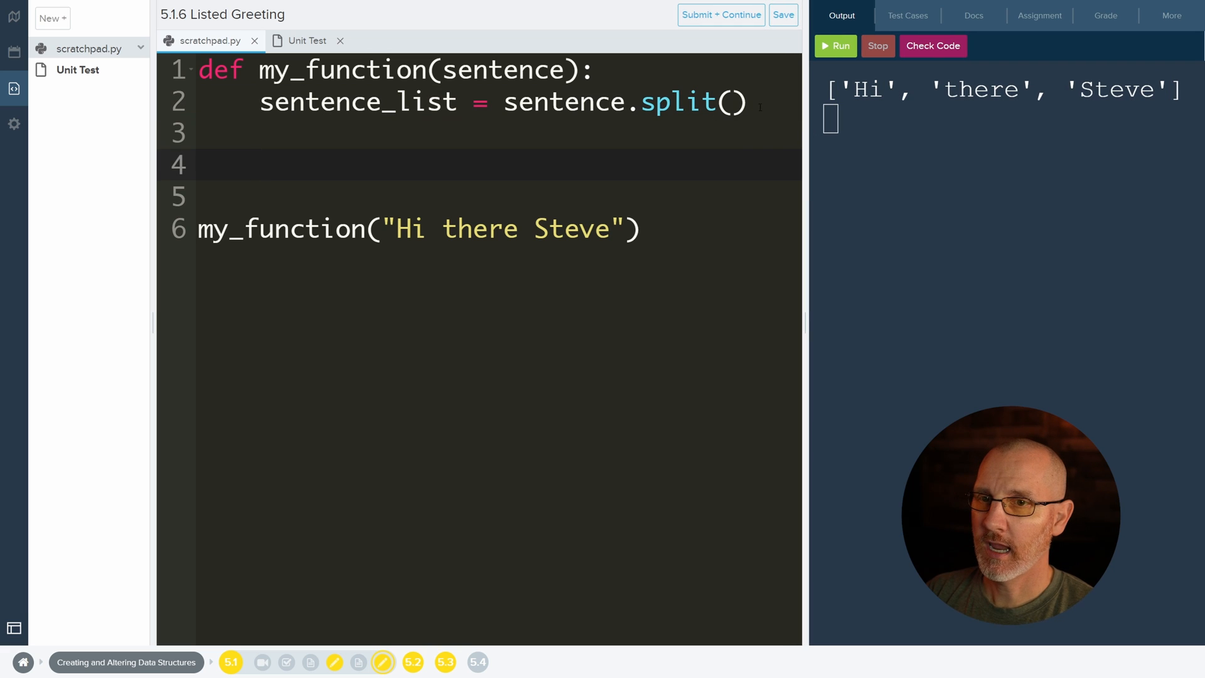
- Add a line printing sentence_list inside the function
key("enter")
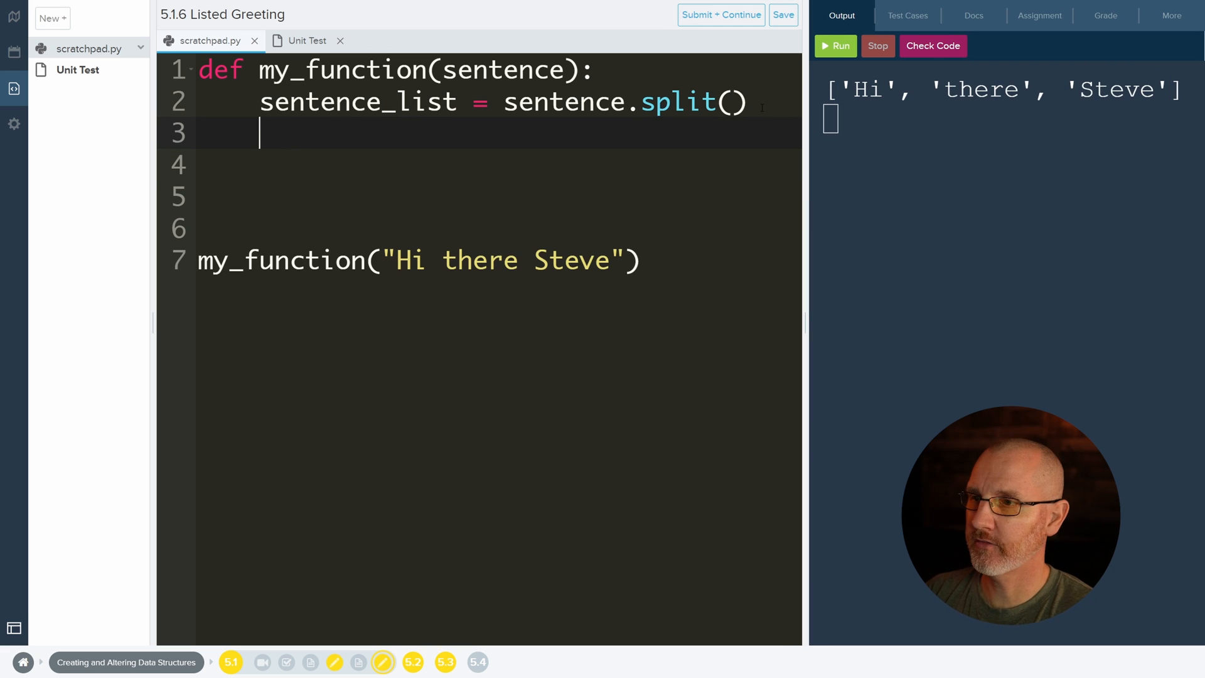
type("print(set)")
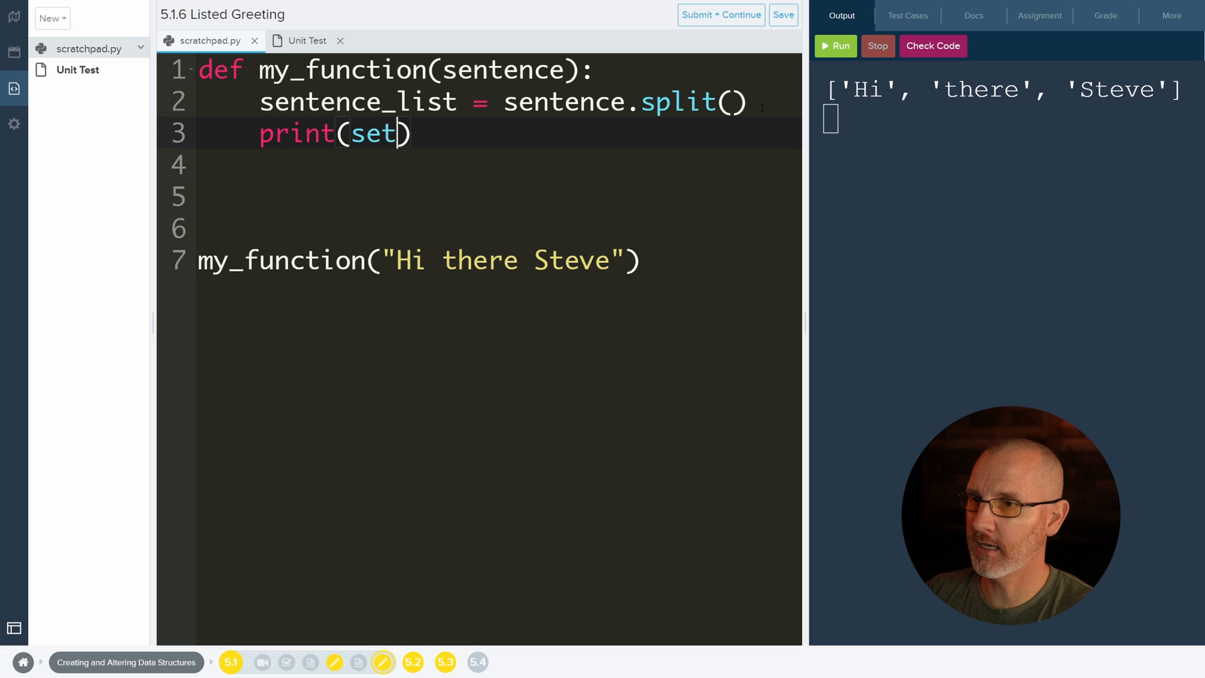
type("sentence_l")
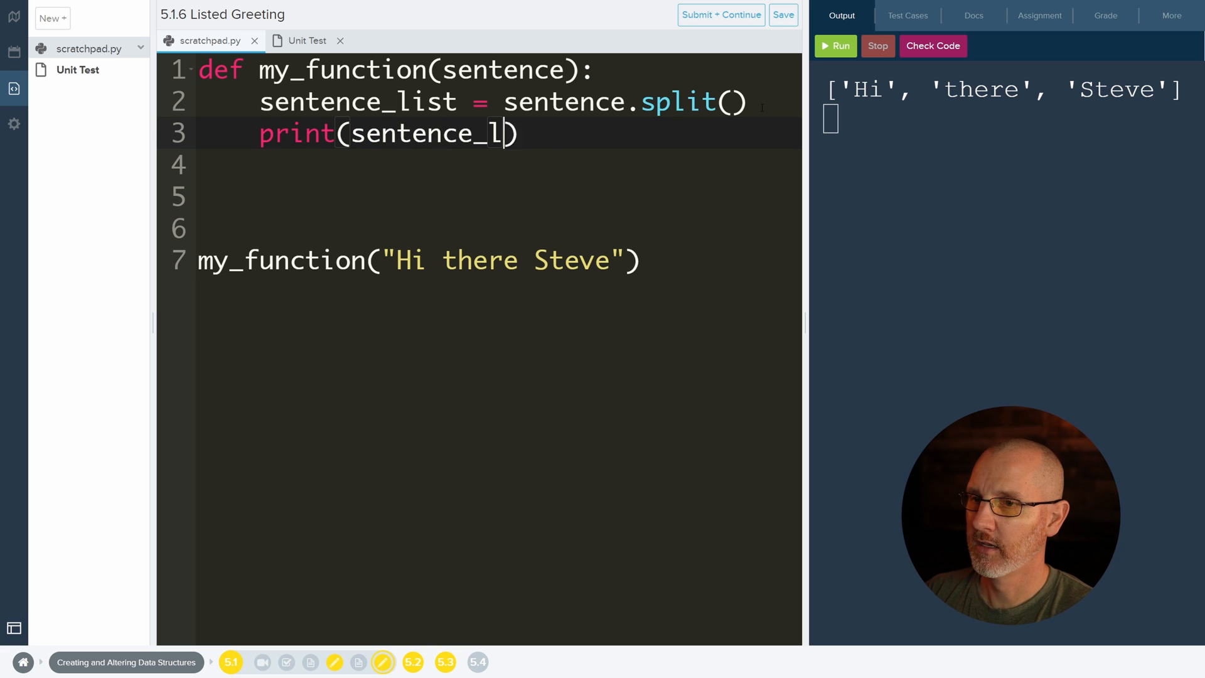
type("ist")
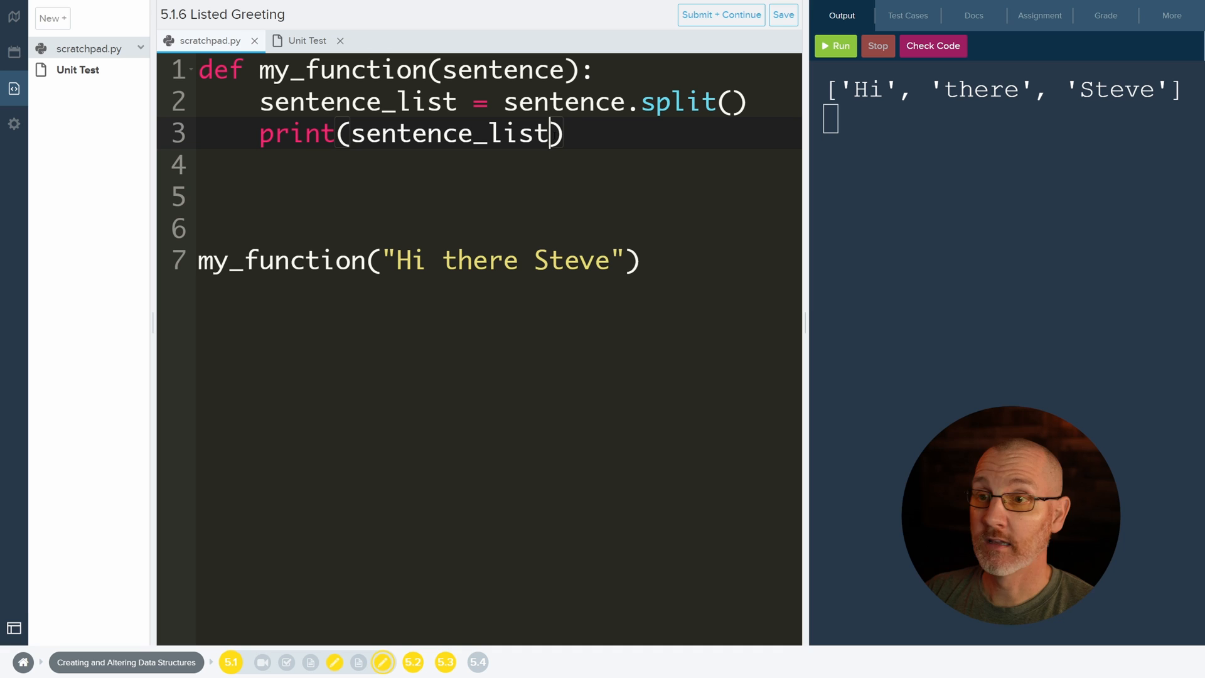
- Add print(sentence_list[2]), changed from index 0, and run to show Steve
type("[]")
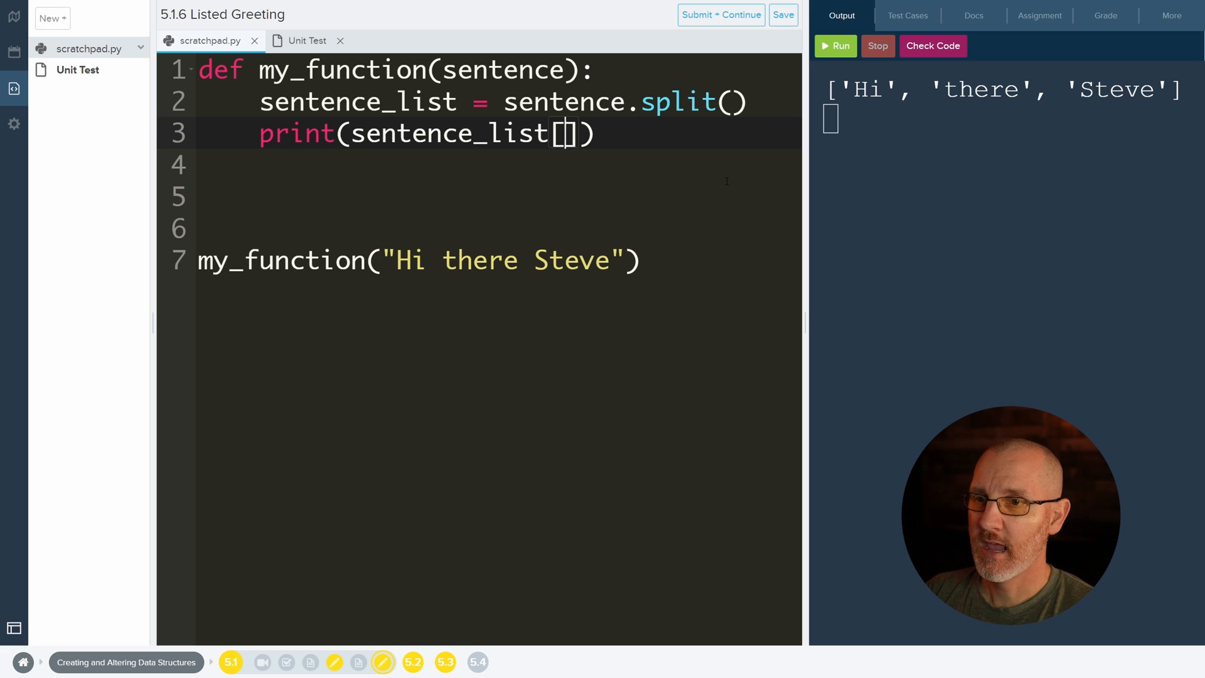
type("0")
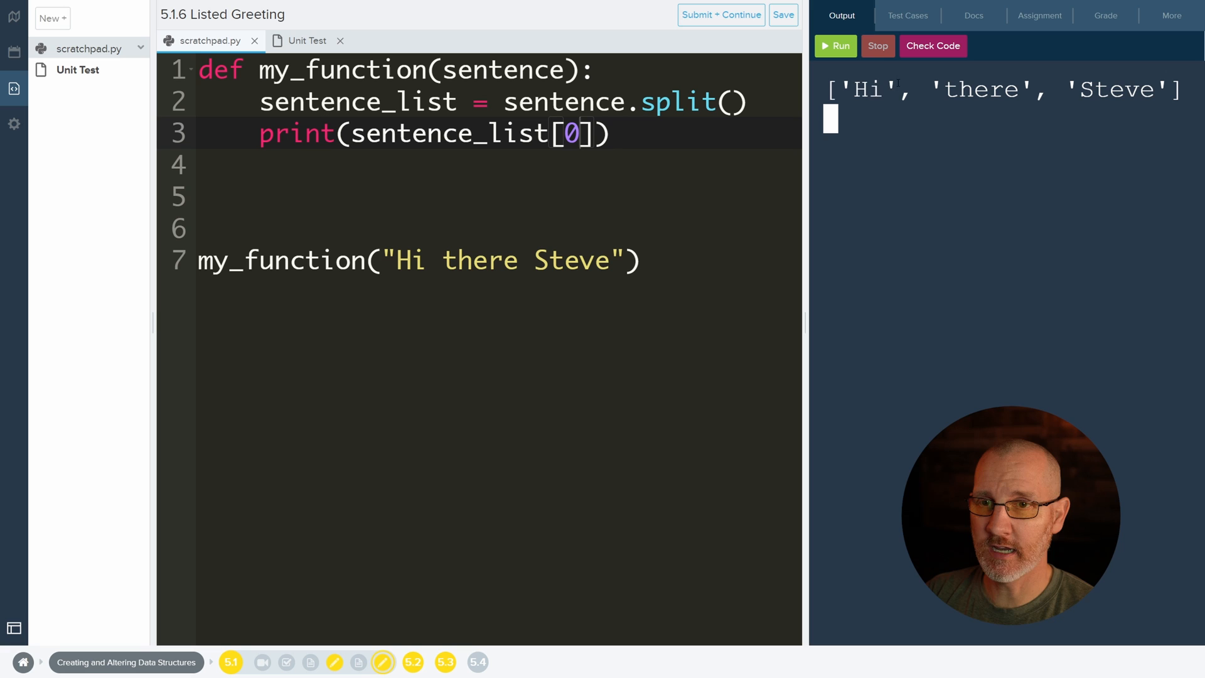
double_click(867, 90)
type("print(sentence_list[")
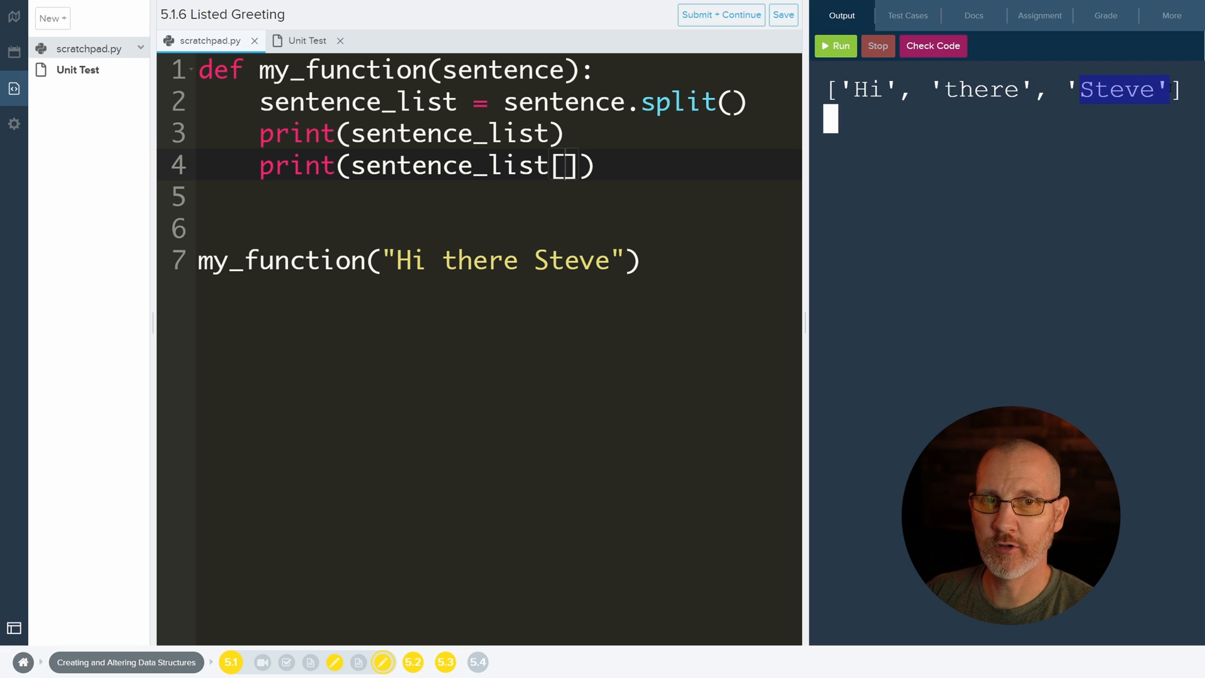
type("2")
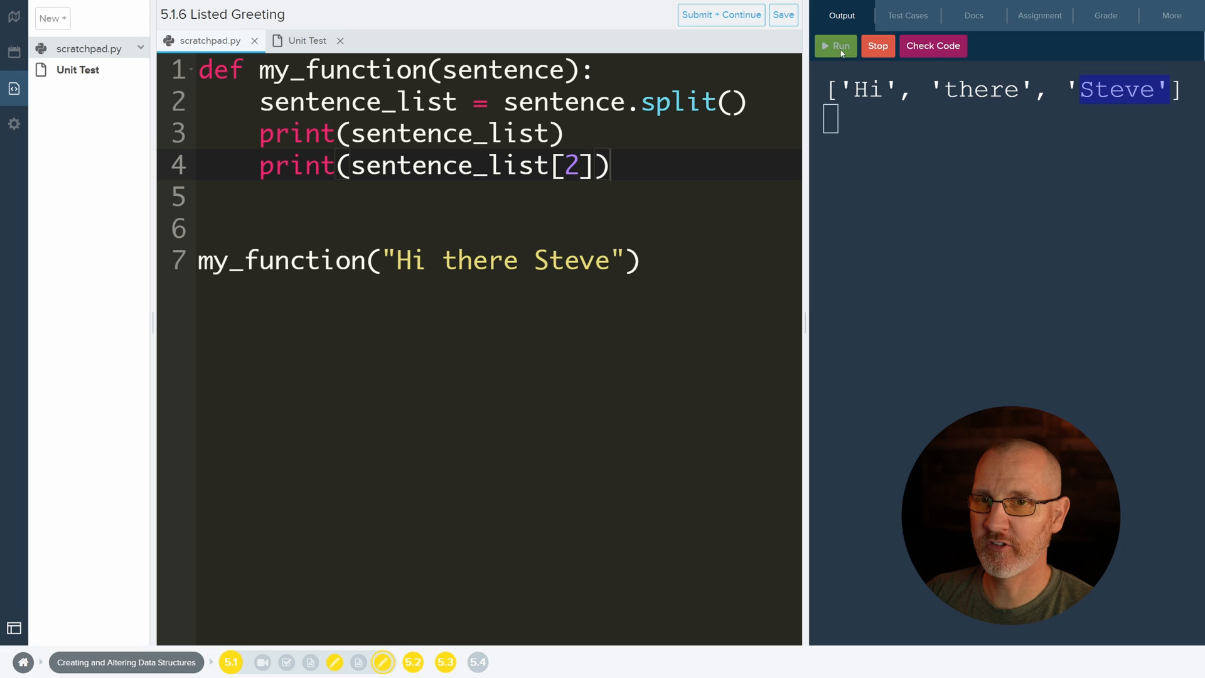
left_click(835, 45)
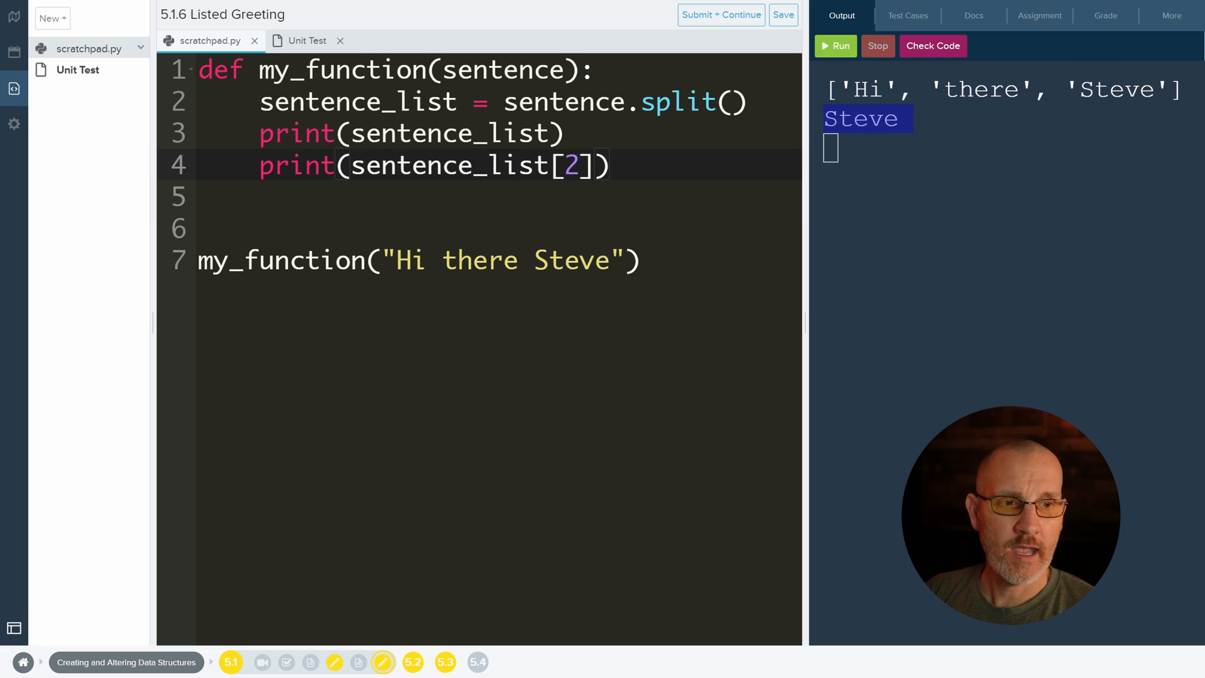
- With Assignment instructions shown, change line 4 to return f"{sentence_list[2]} is awesome"
left_click(1039, 15)
type("eturn ")
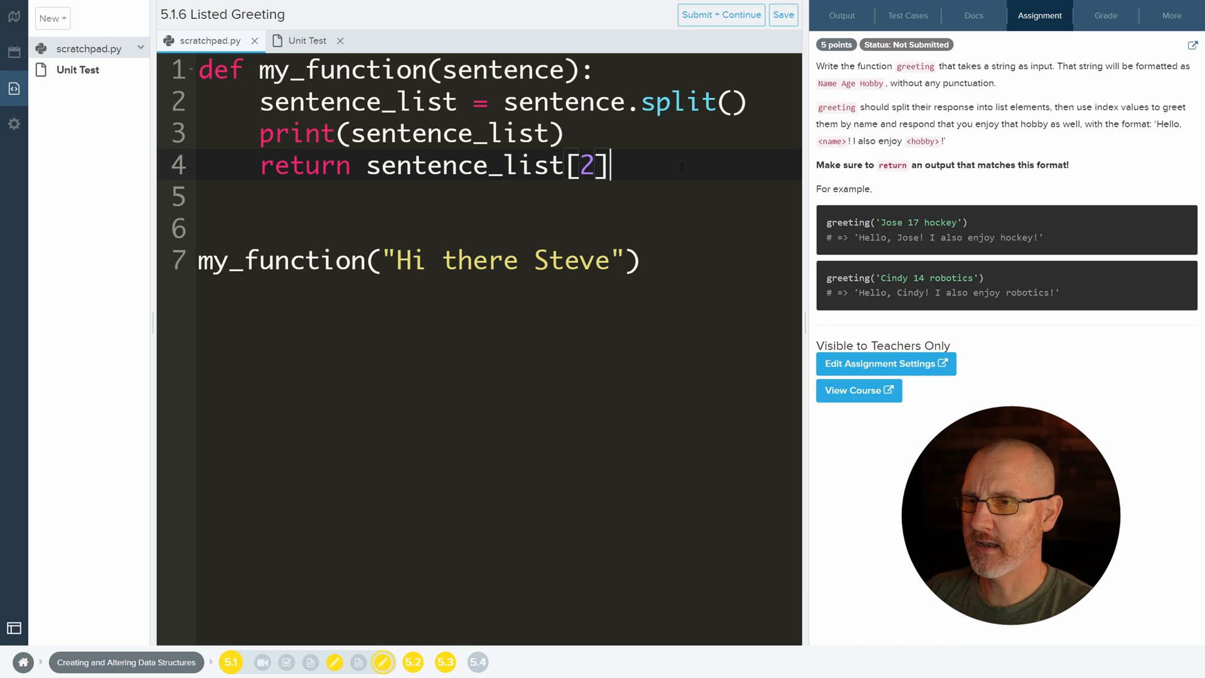
type("f\"")
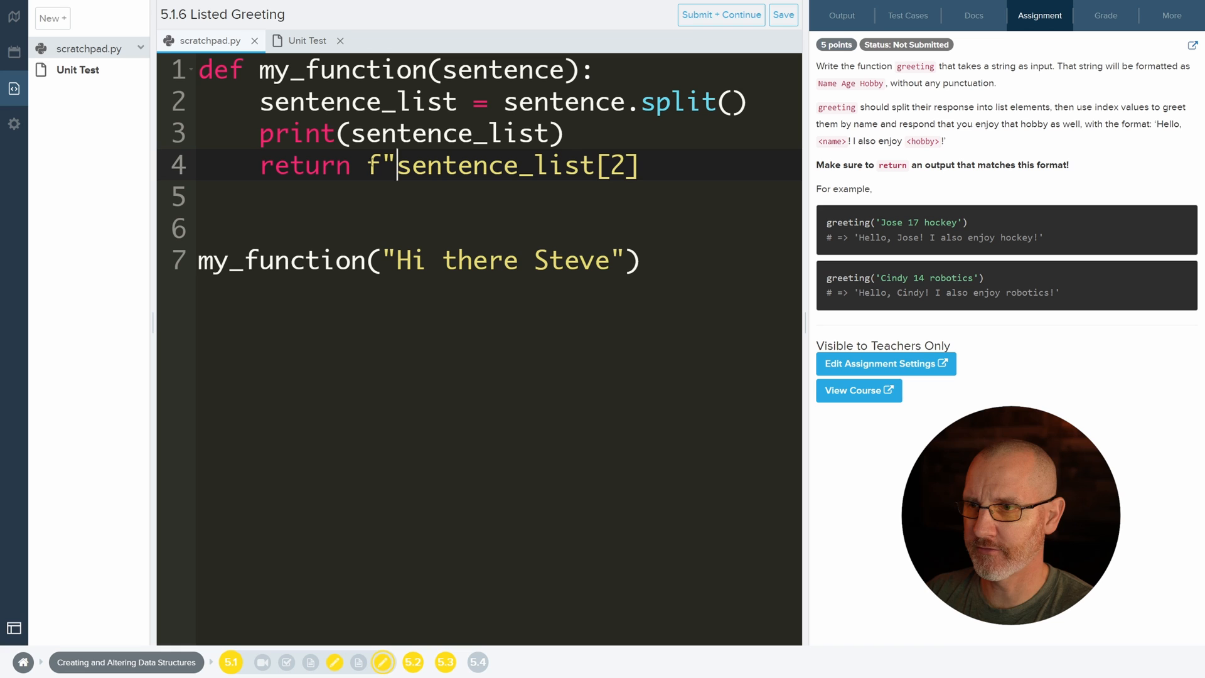
type("{")
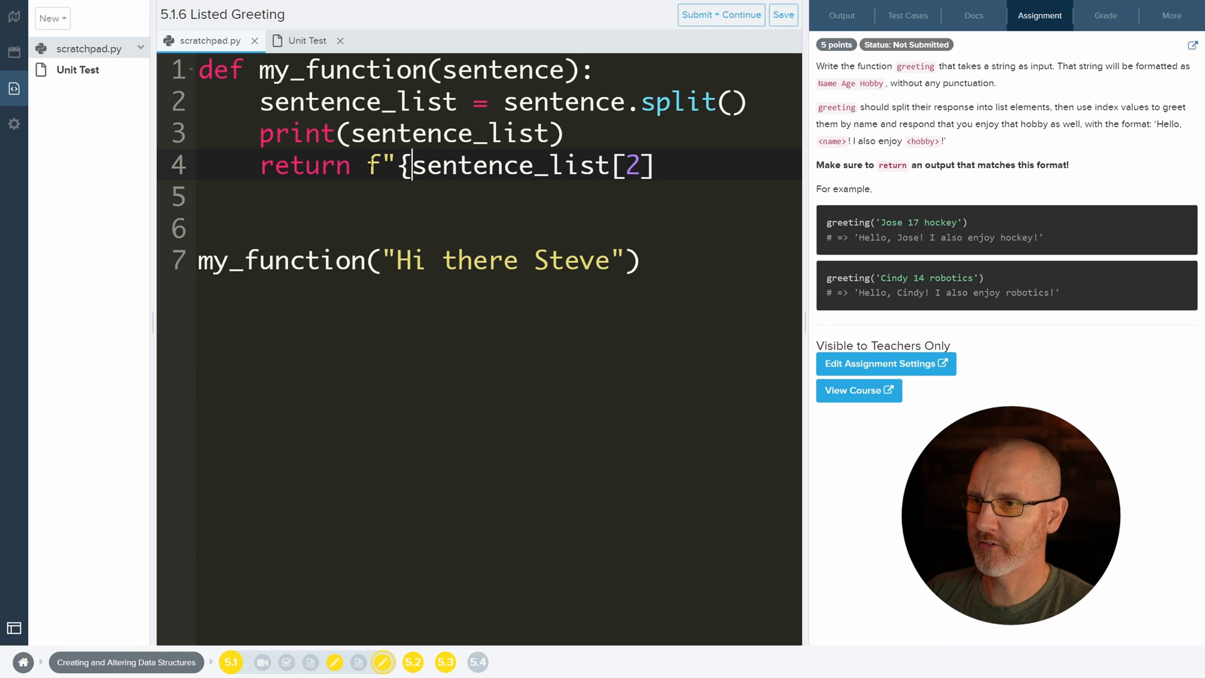
type("}")
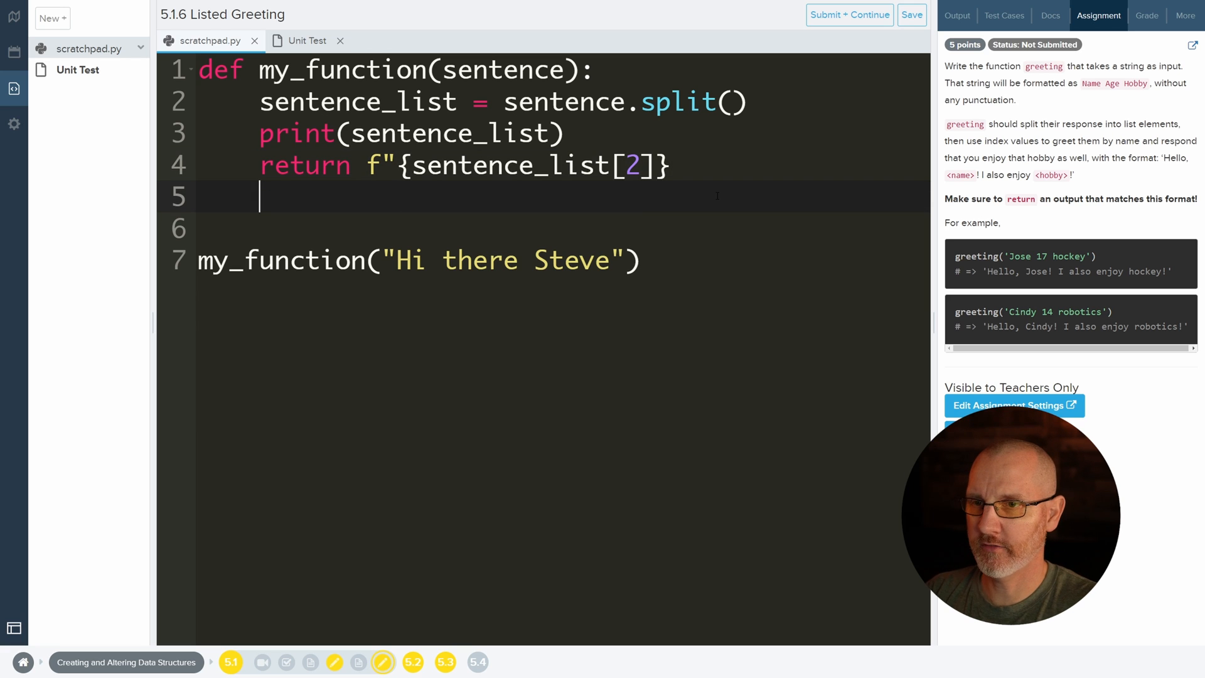
type("is a")
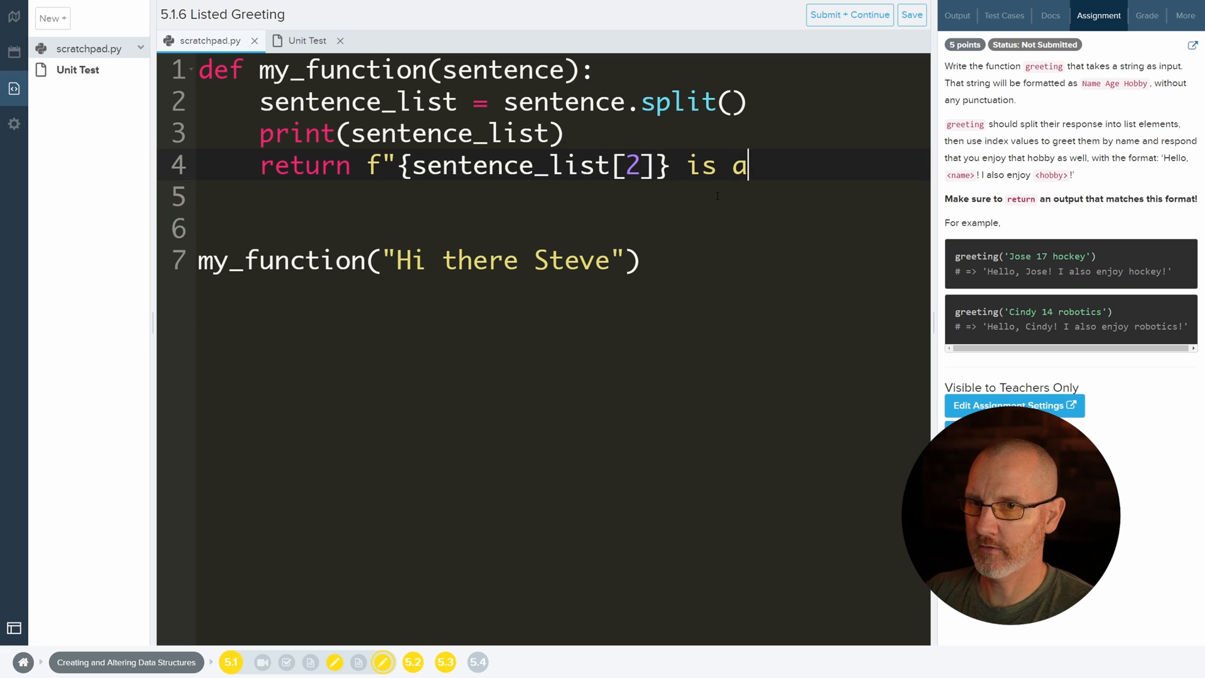
type("wesome")
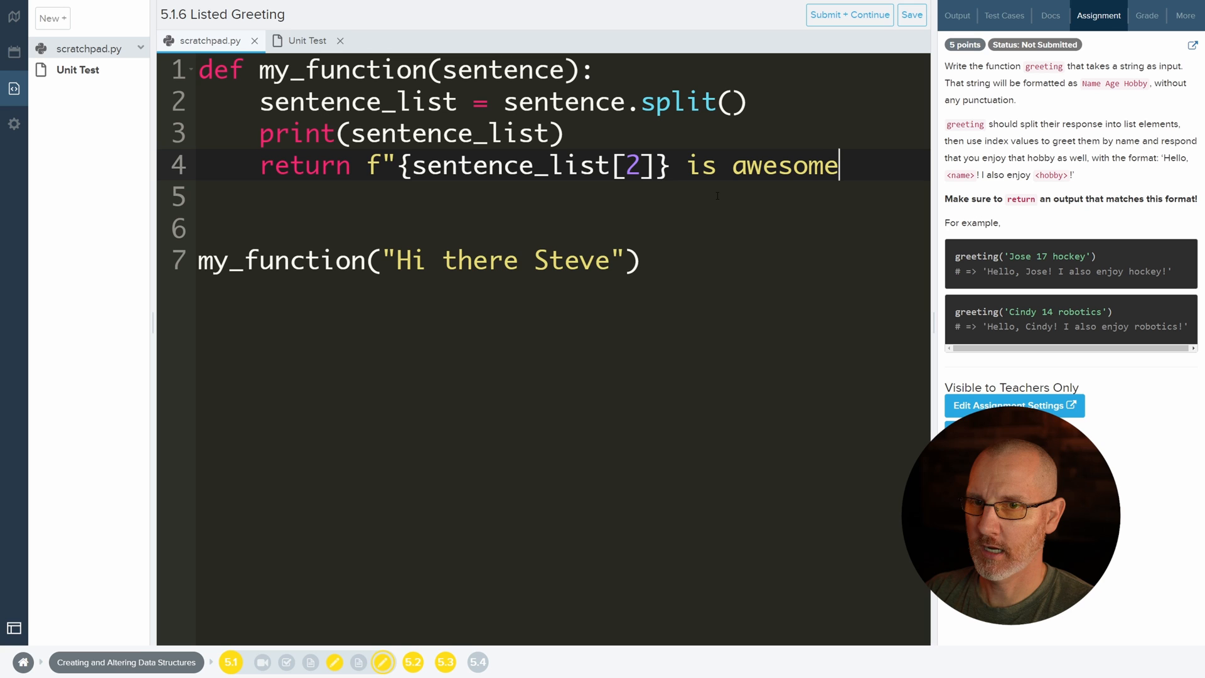
type("\"")
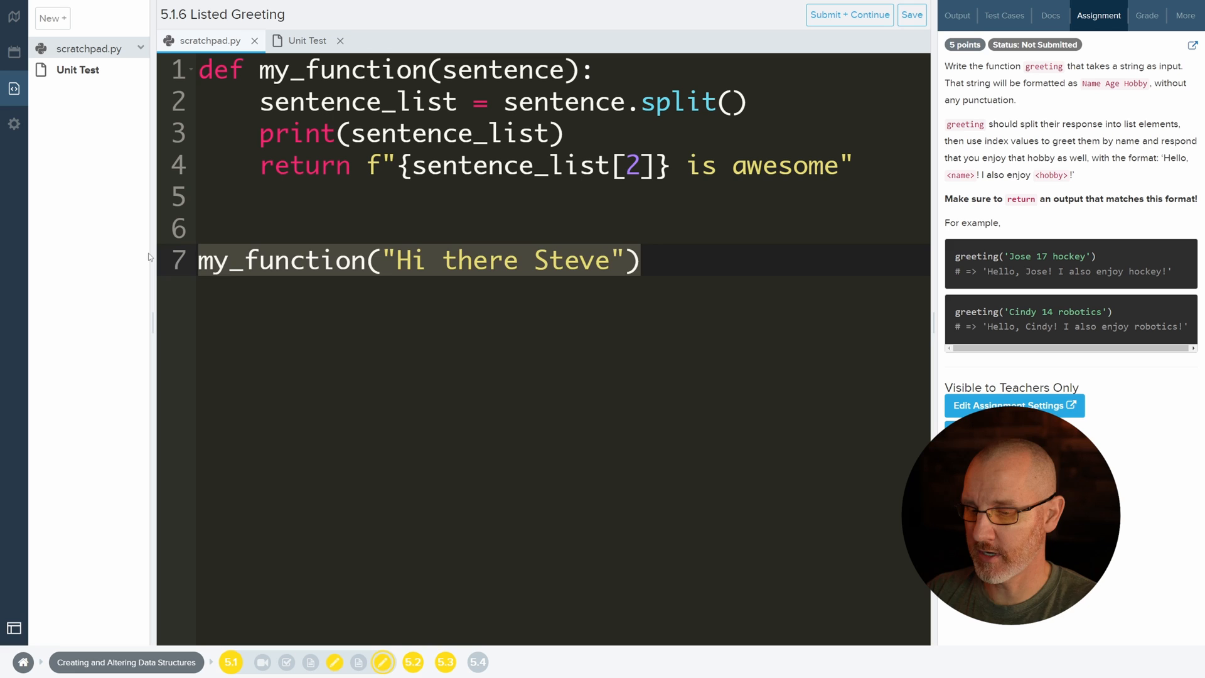
- Set result = my_function("Hi there Steve") on line 7 and add print(result) below
type("\"Steve is a")
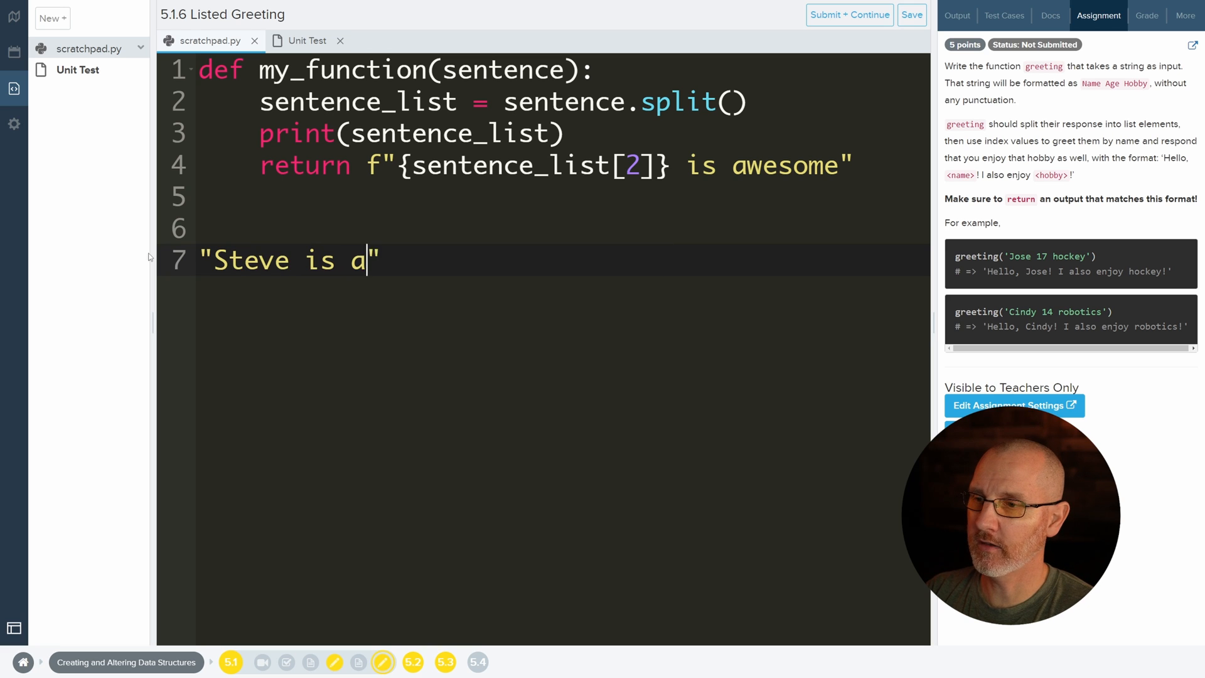
type("wesome")
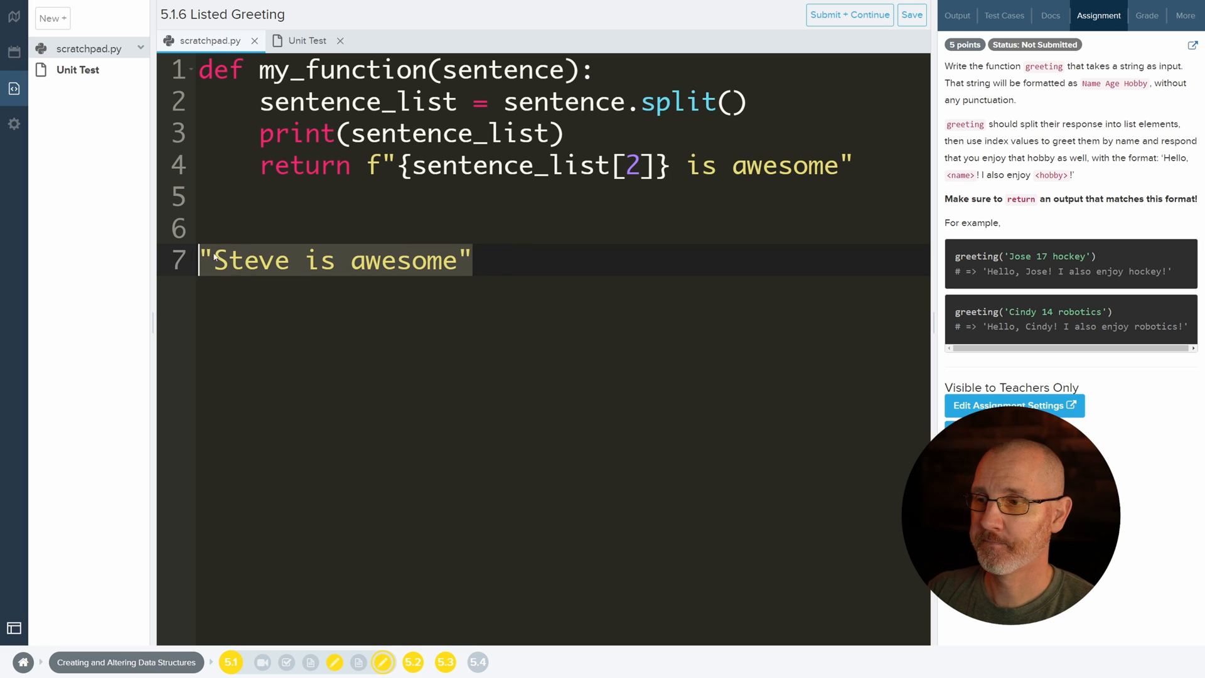
type("my_function(\"Hi there Steve\")")
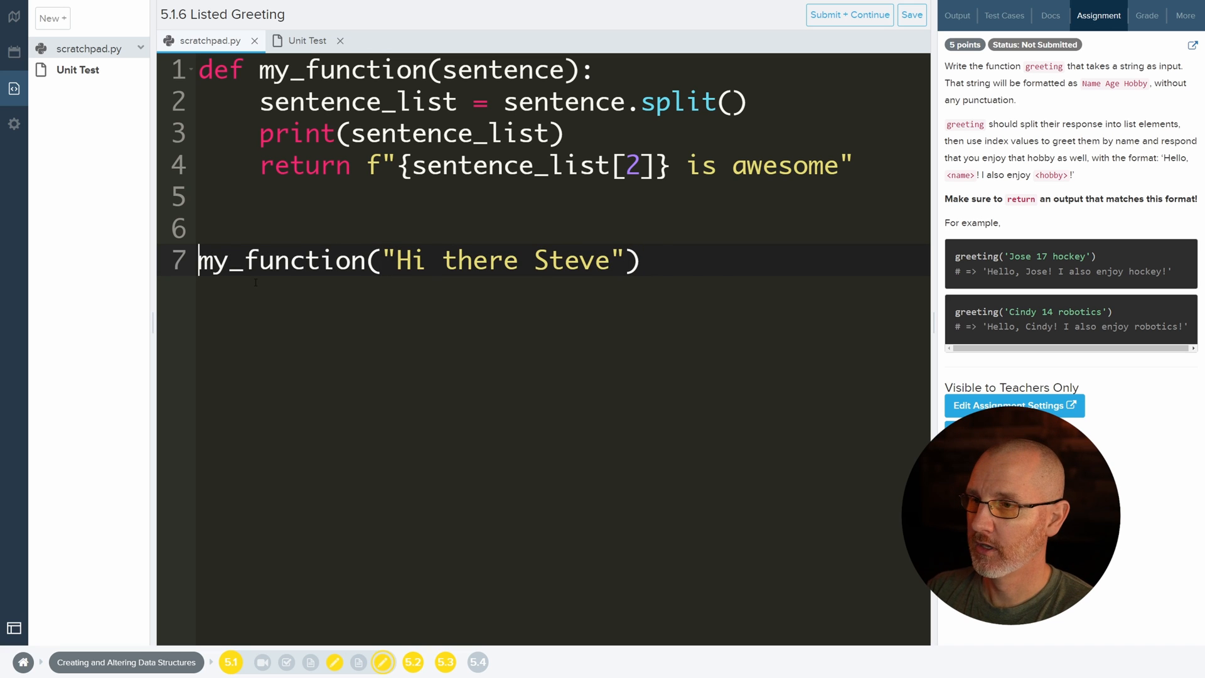
type("result =")
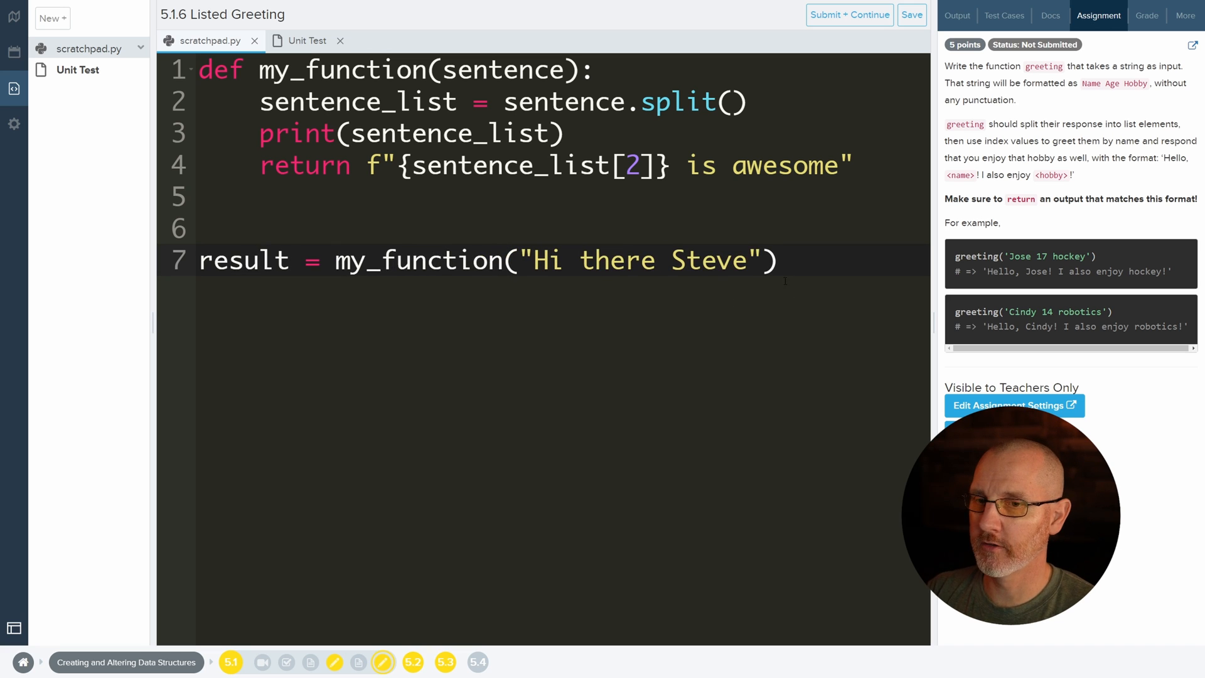
type("print()")
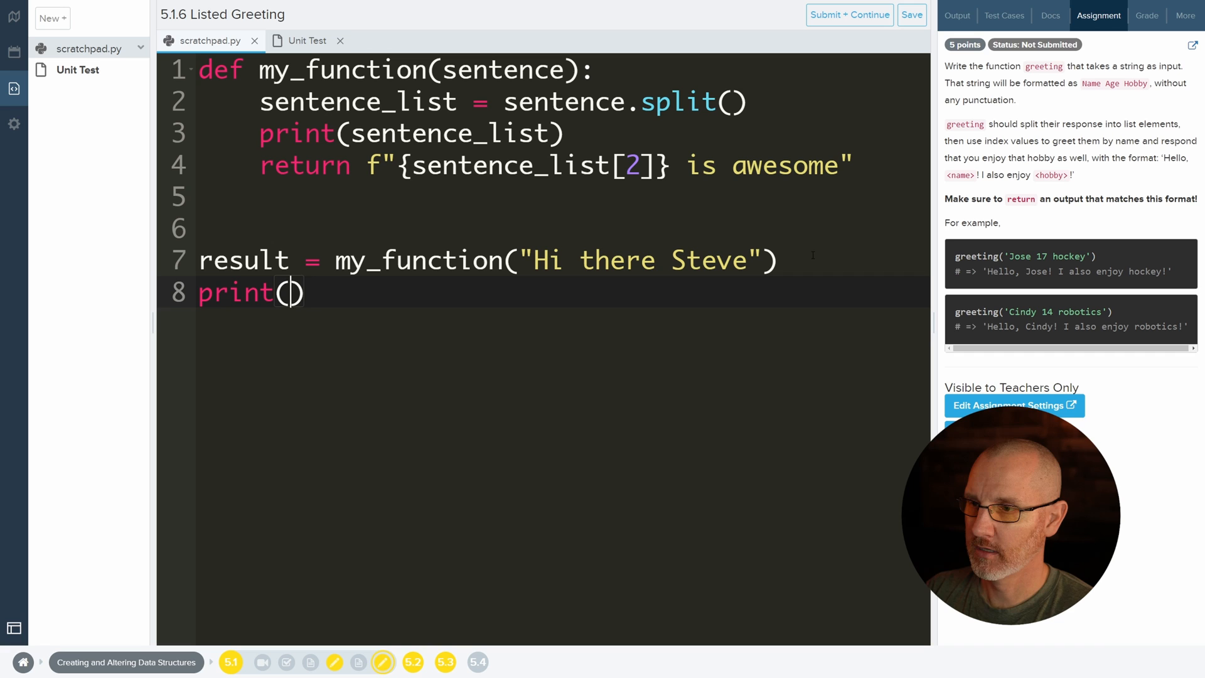
type("result")
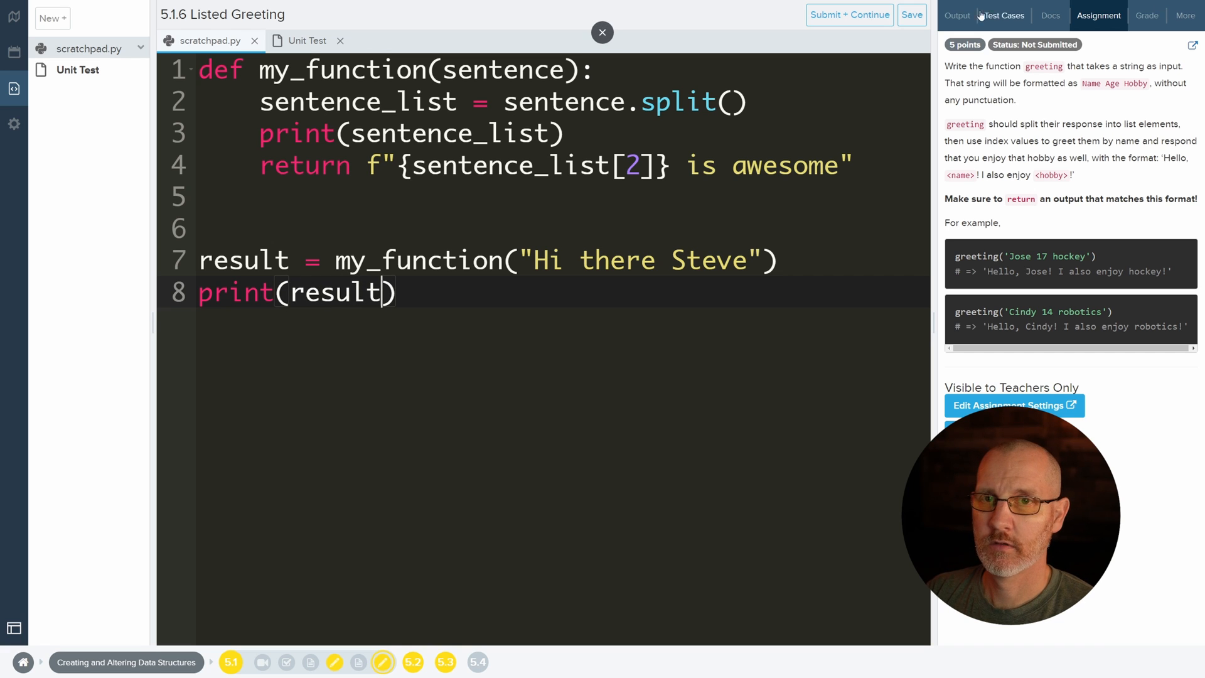